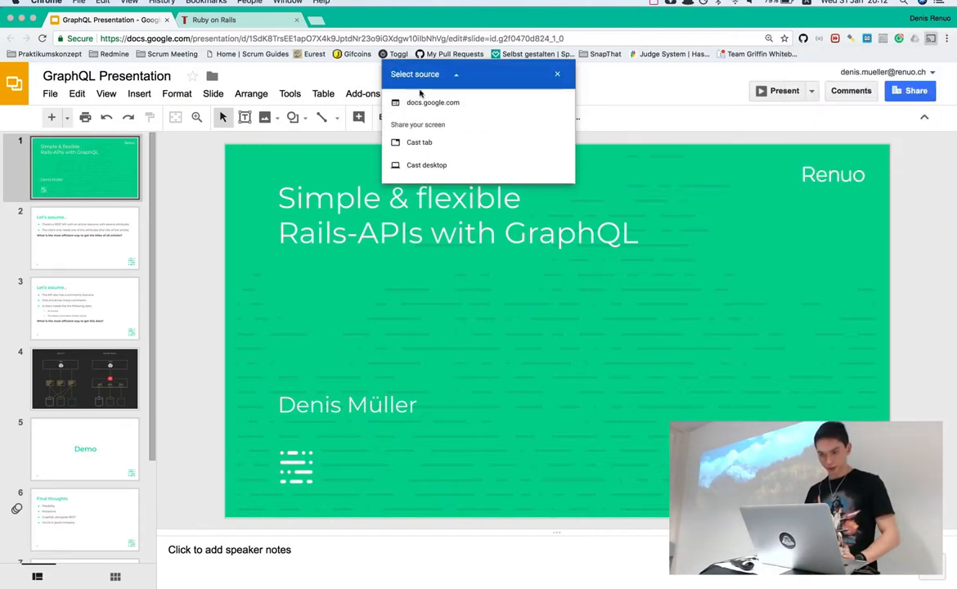
Cast the whole desktop to the Renuo Break Room display and confirm sharing
click(425, 164)
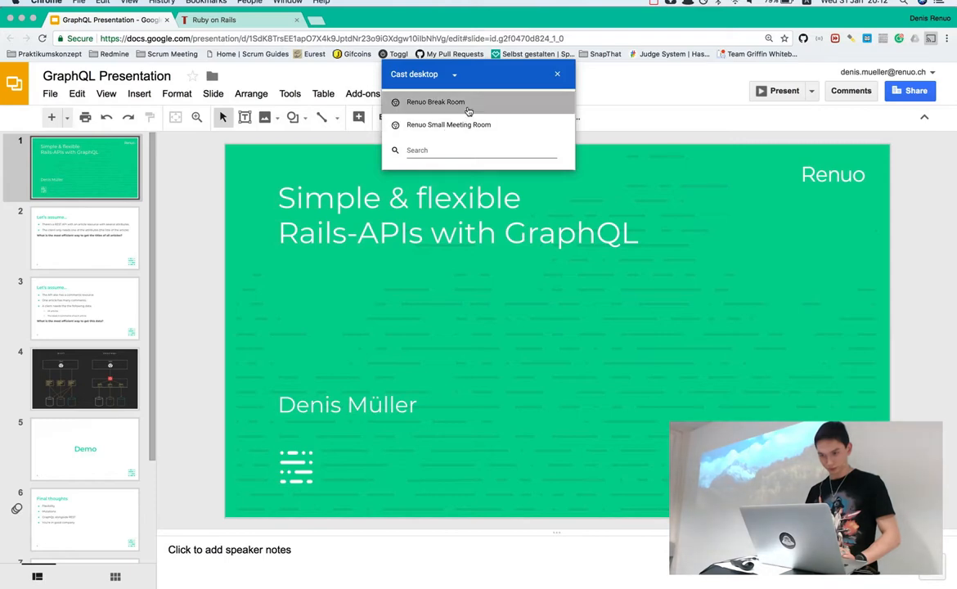
click(435, 101)
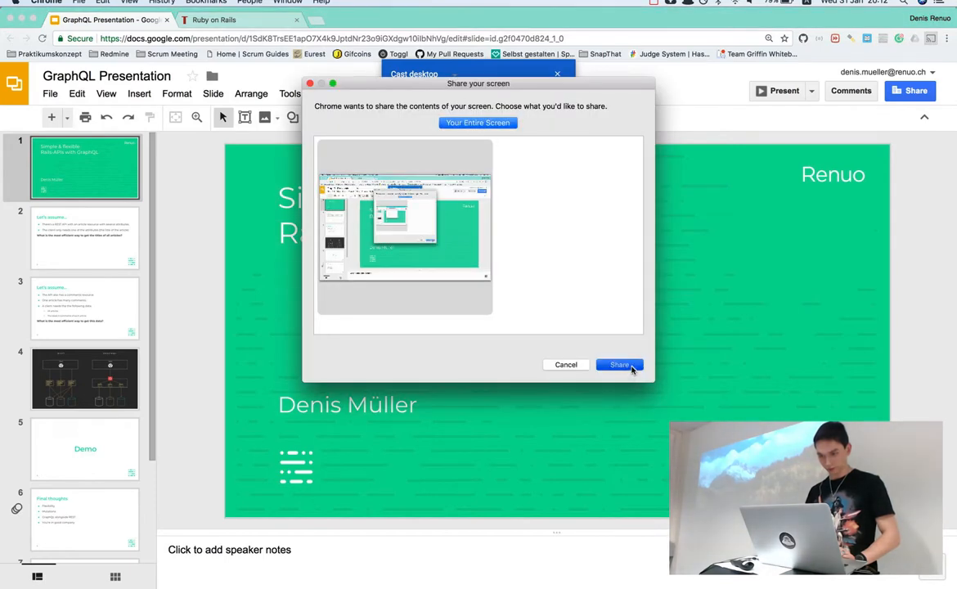
click(618, 365)
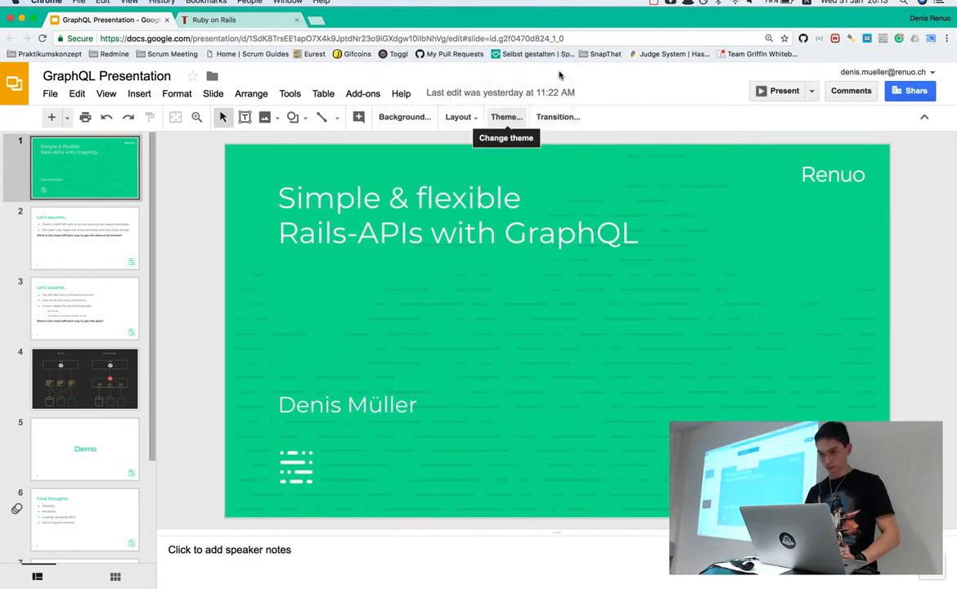
Start the GraphQL slideshow full screen from the title slide
click(779, 90)
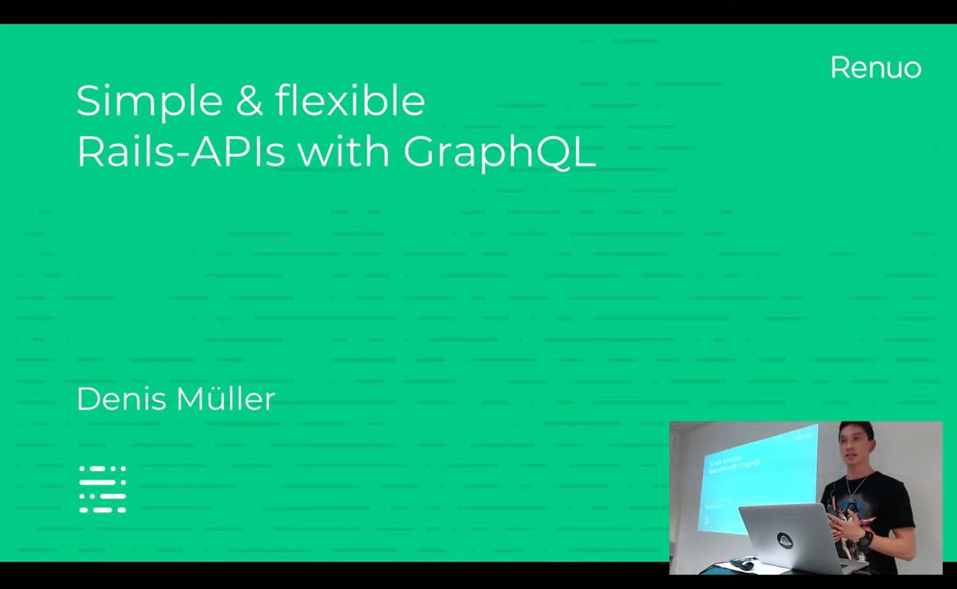
Advance the presentation two slides to the comments-resource scenario
key(Right)
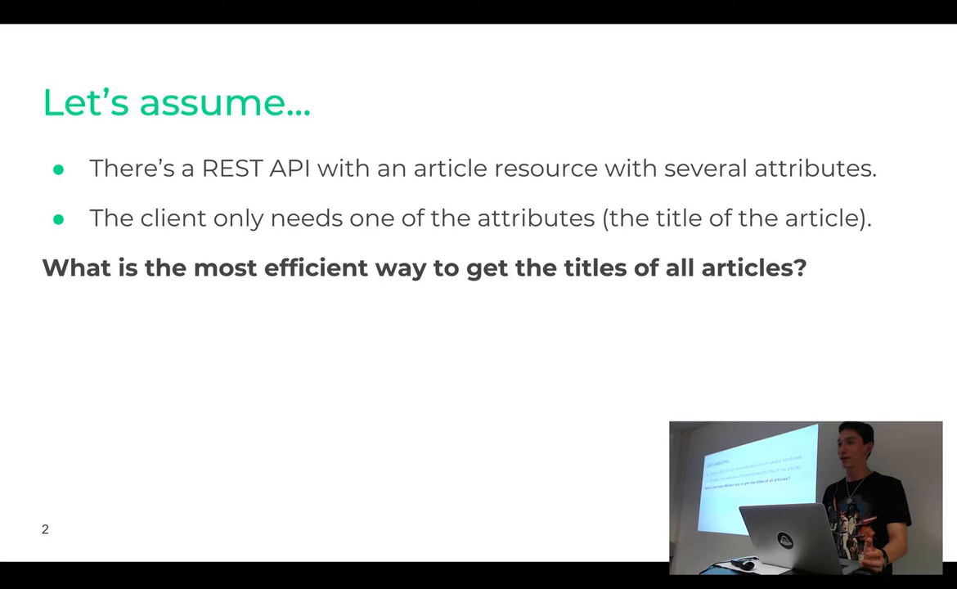
key(Right)
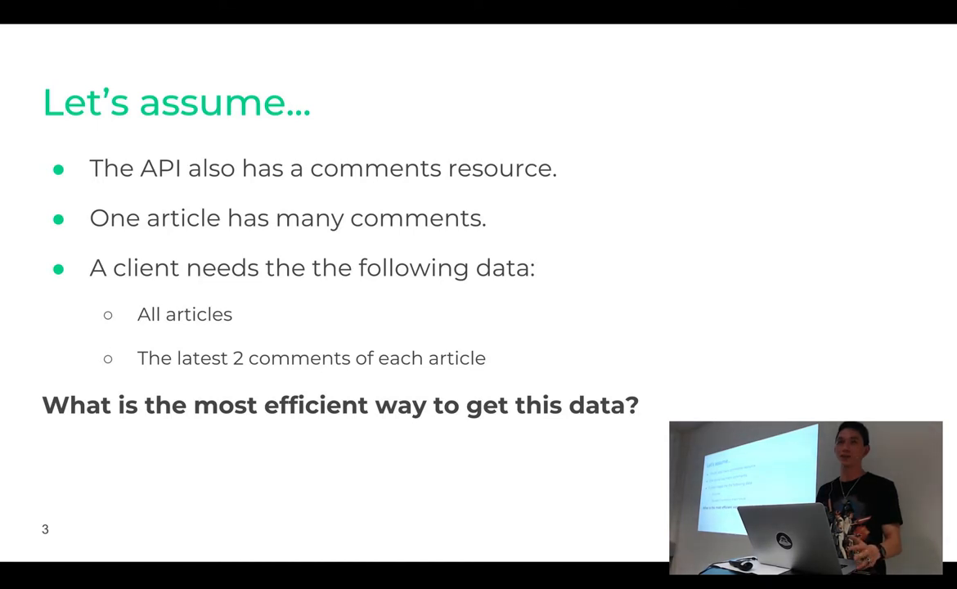
mouse_move(696, 101)
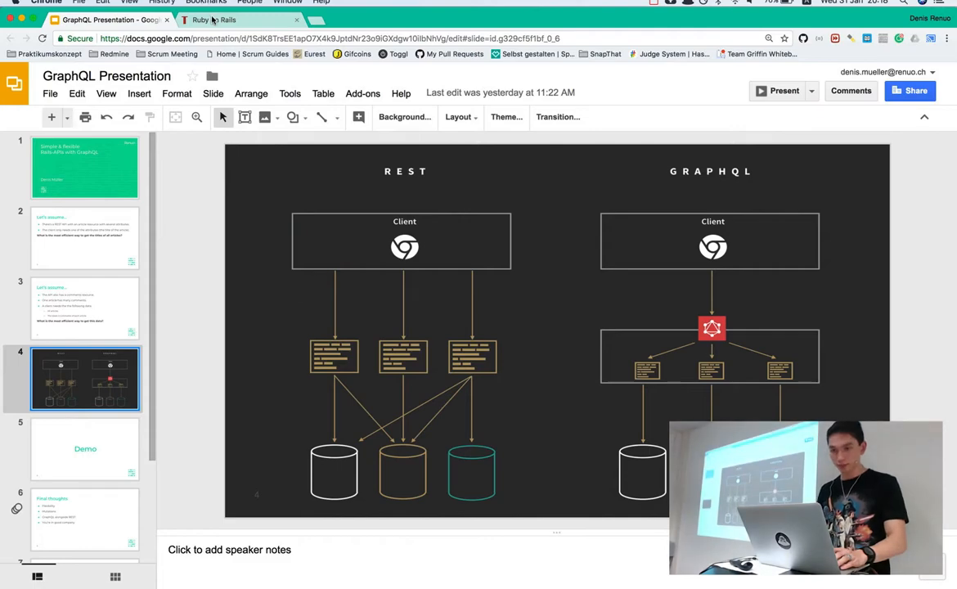
Leave the slides and write the endpoint address http:localhost:3000/graphql in the query file
click(214, 19)
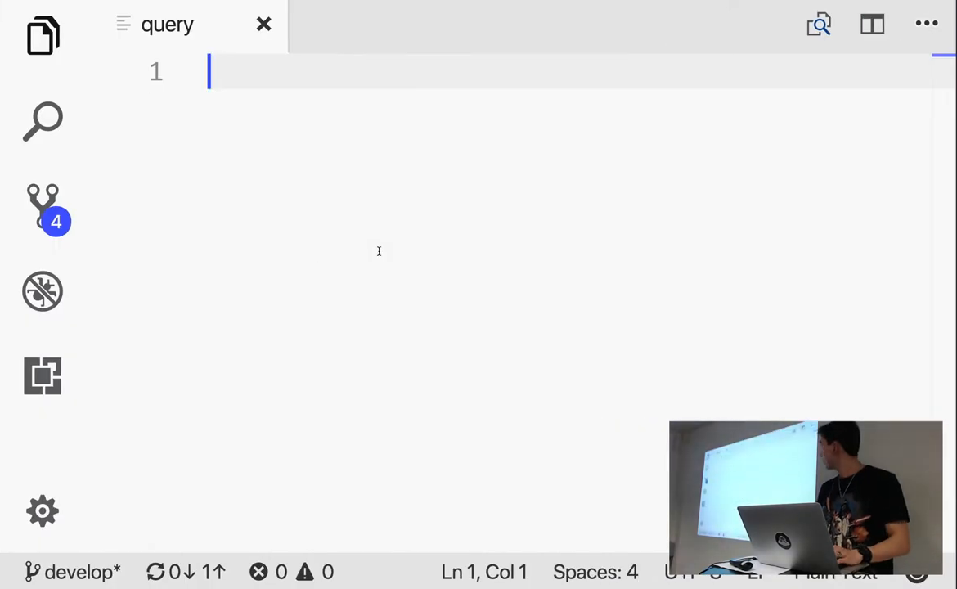
text(http)
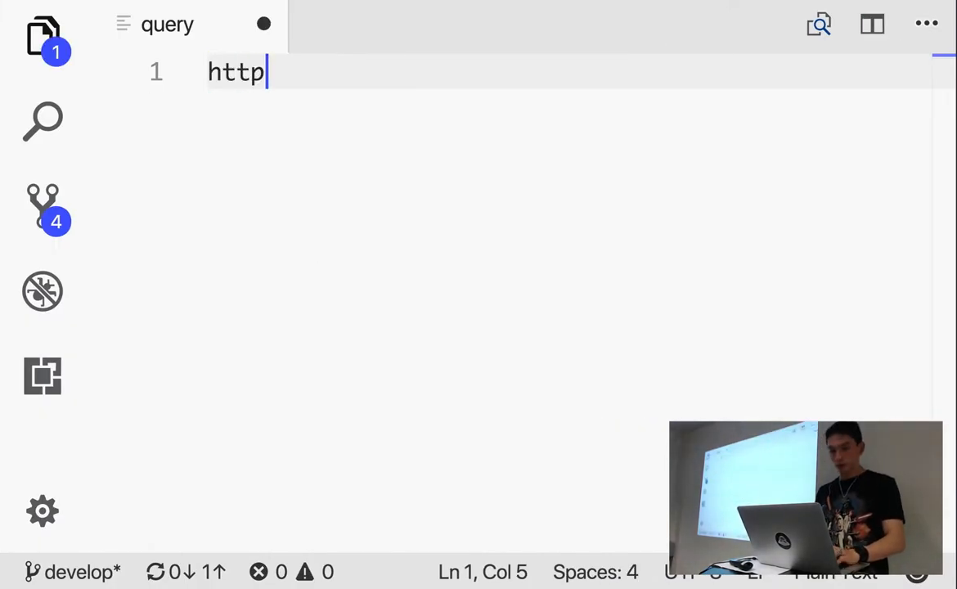
text(:localhost:3000)
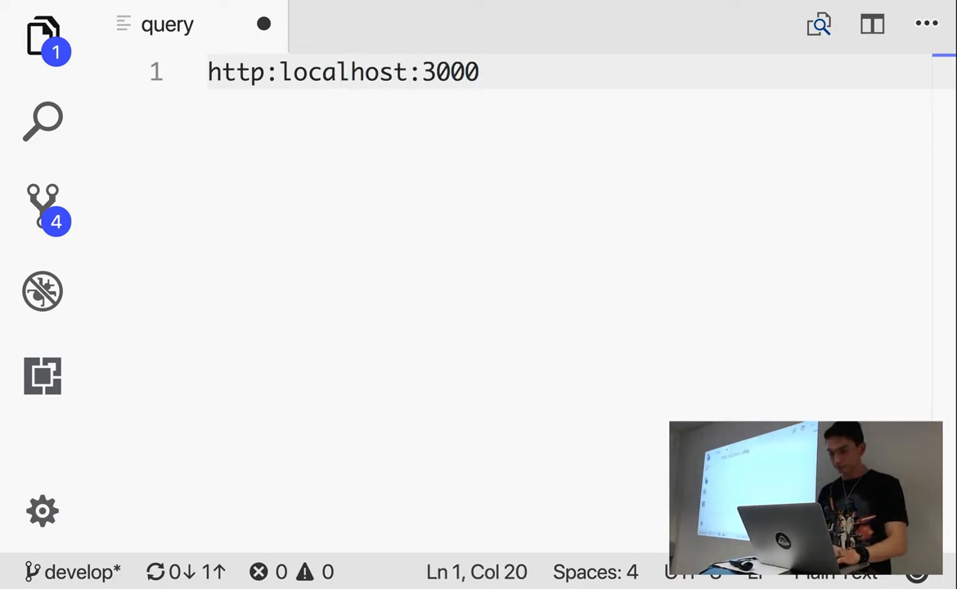
text(/gra)
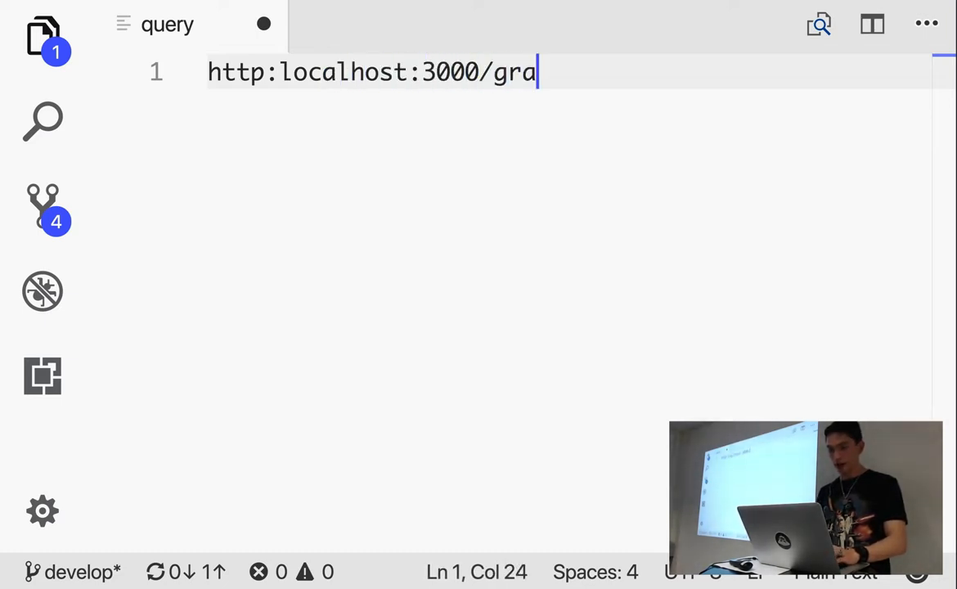
text(phql)
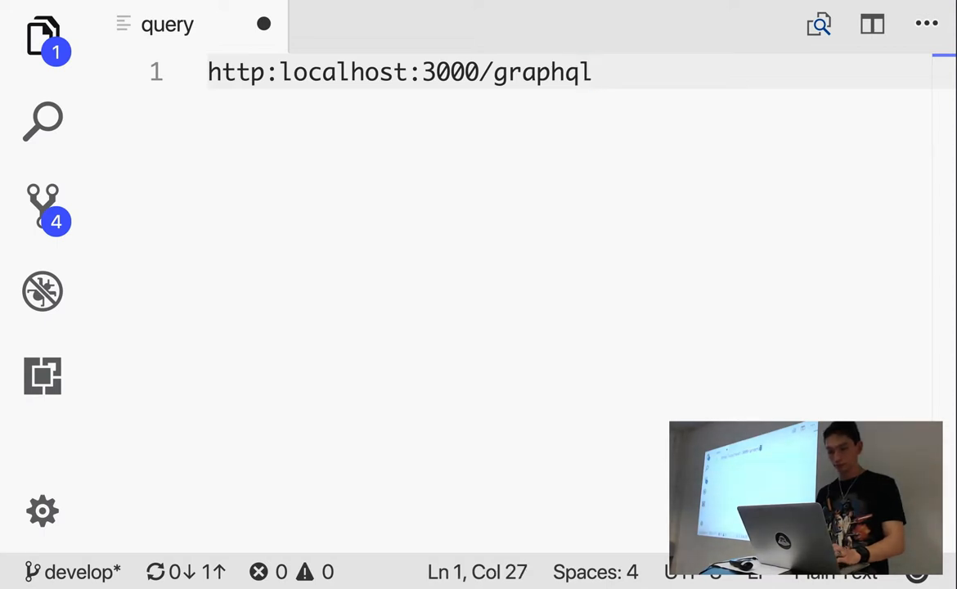
click(273, 72)
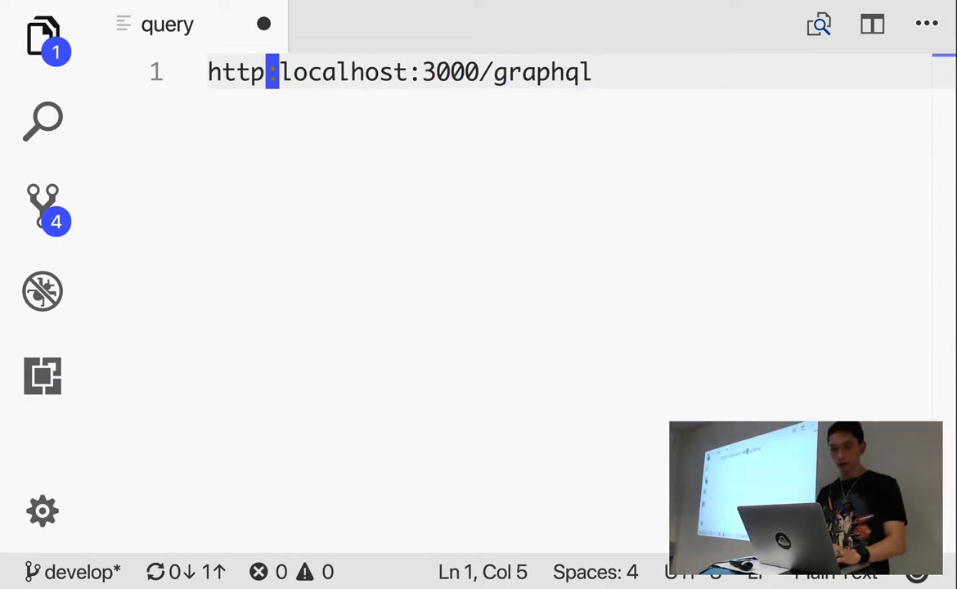
text(//)
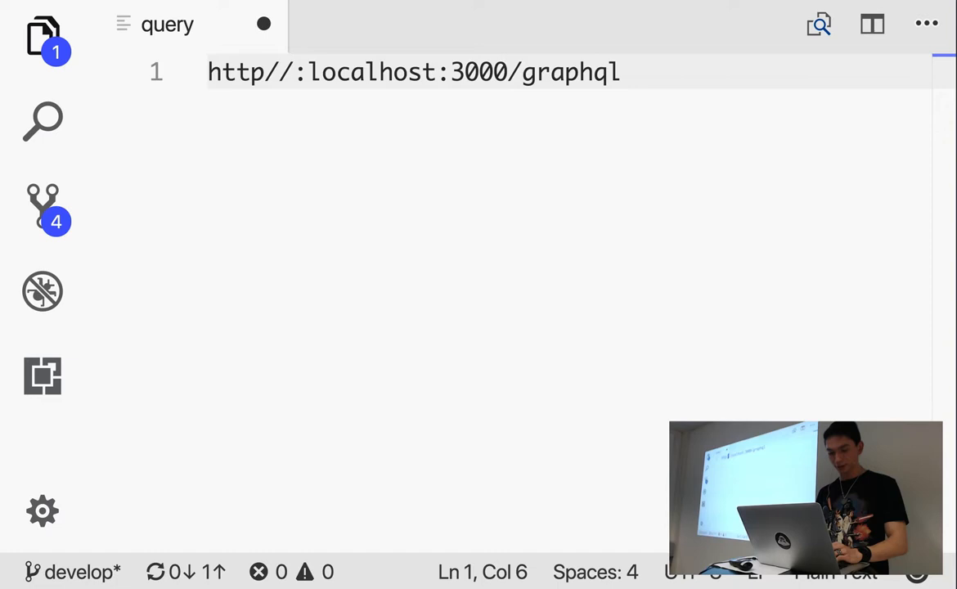
key(cmd+tab)
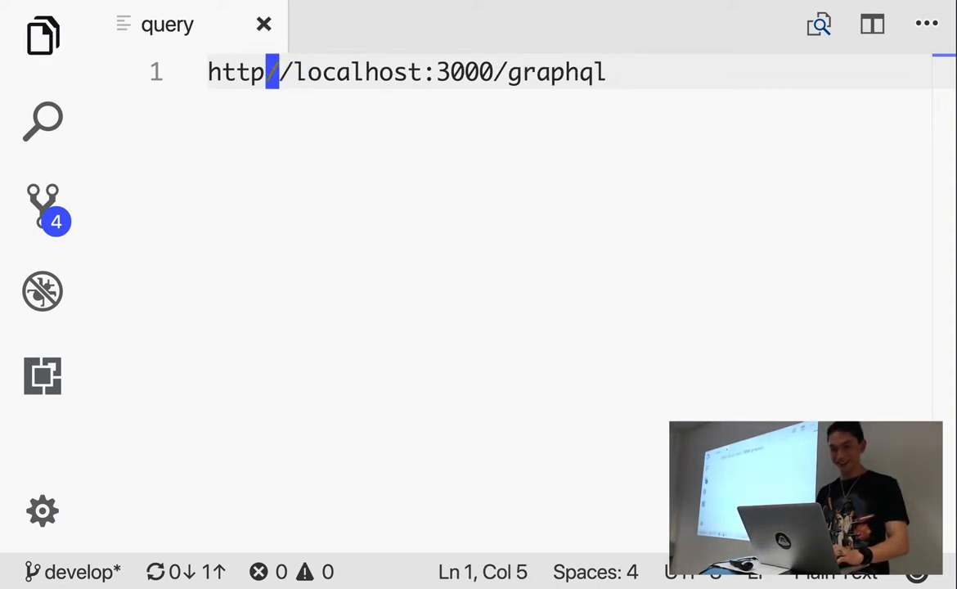
text(:3000/graphql)
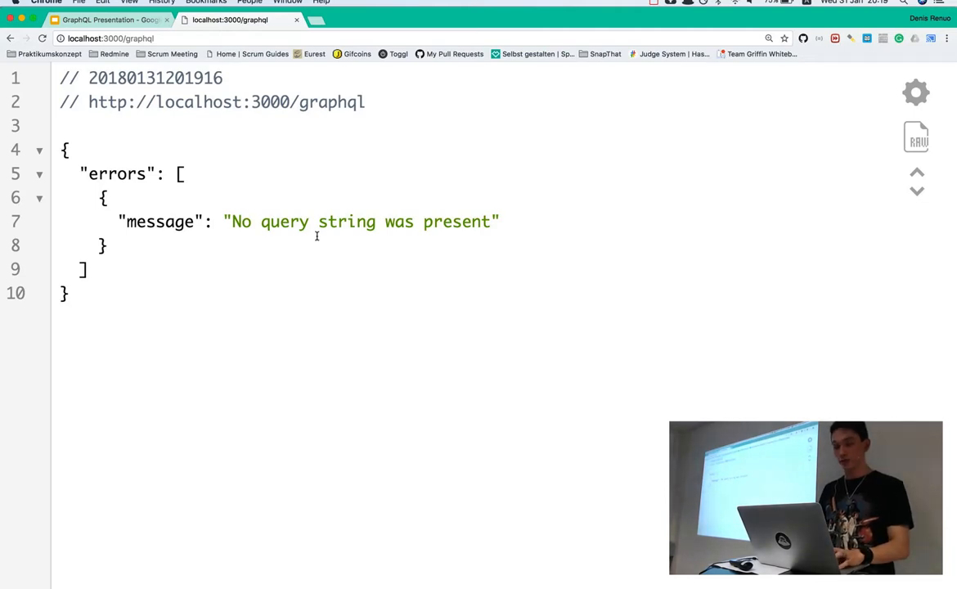
Switch back to Visual Studio Code after viewing the 'No query string was present' error
key(cmd+tab)
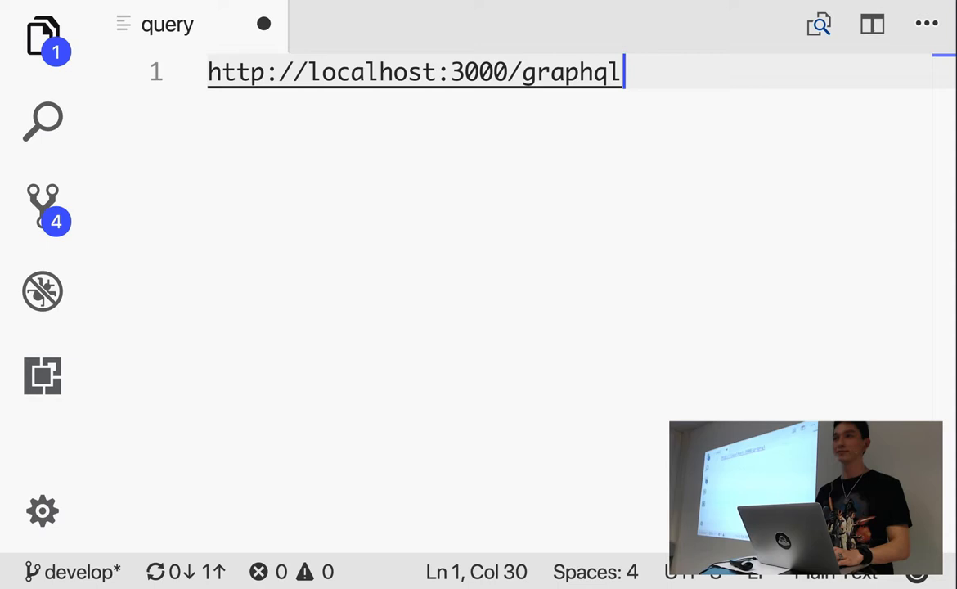
Append ?query= to the URL and write the query { articles{ title } }
text(?)
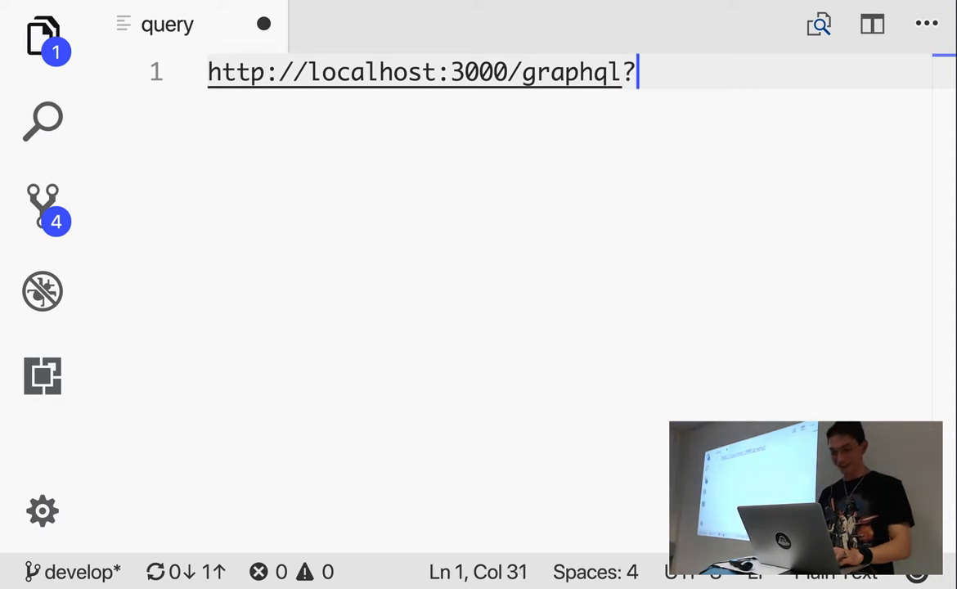
text(quer)
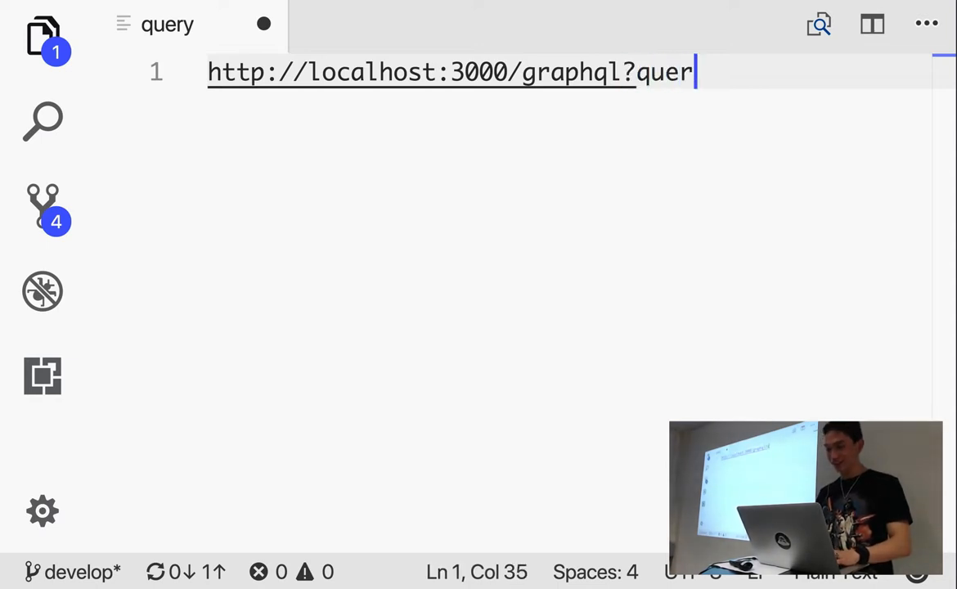
text(y=)
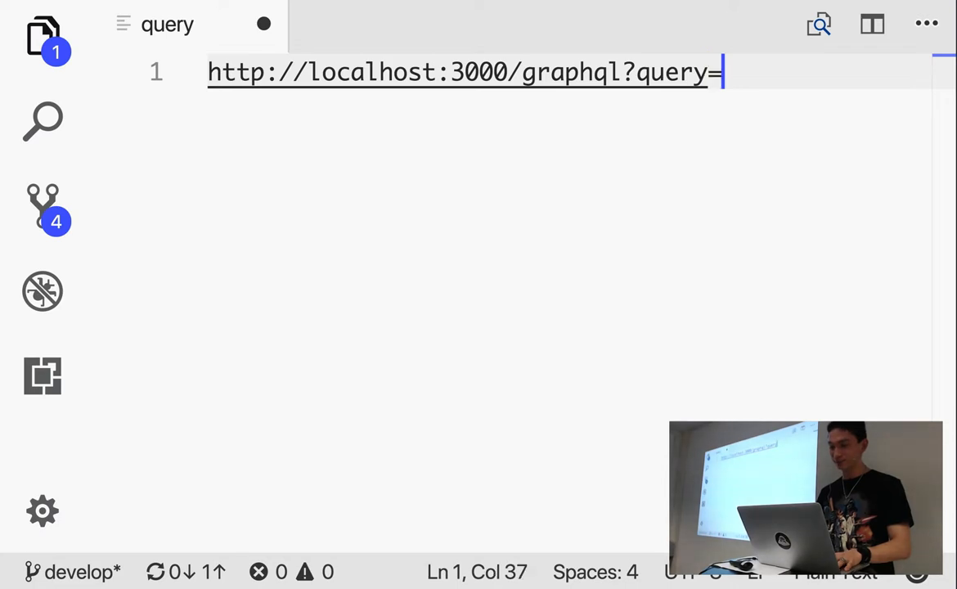
key(Enter)
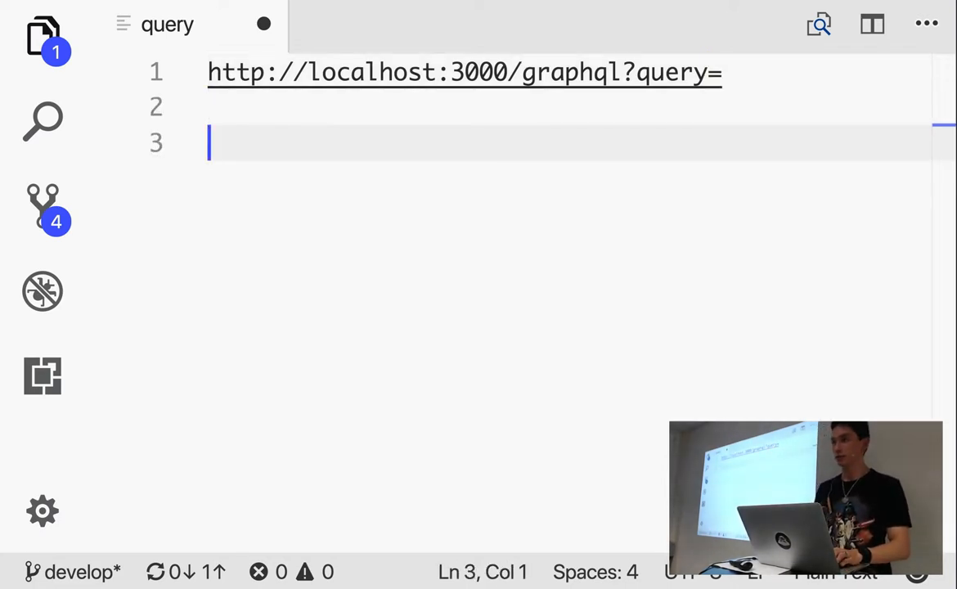
text({)
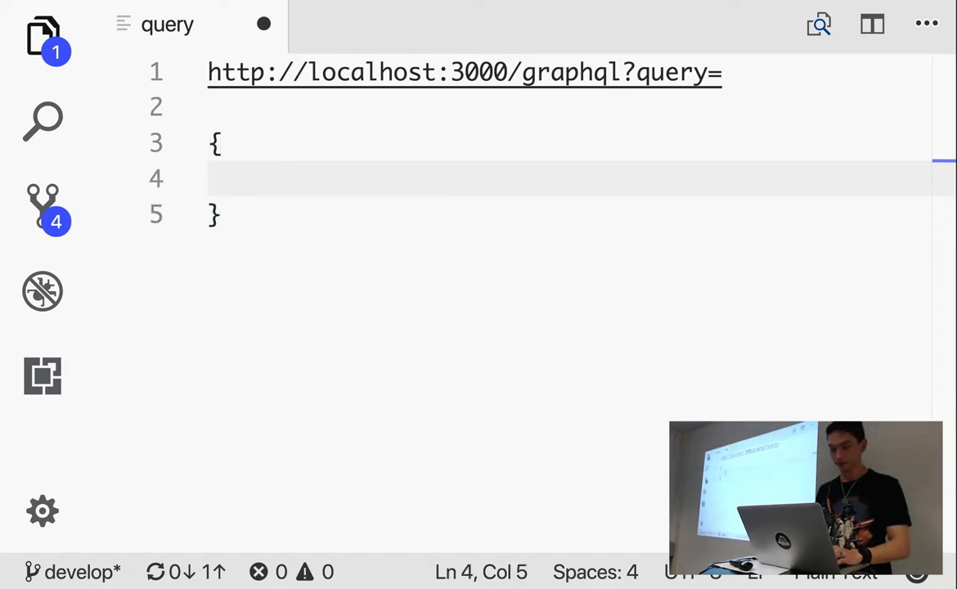
text(article)
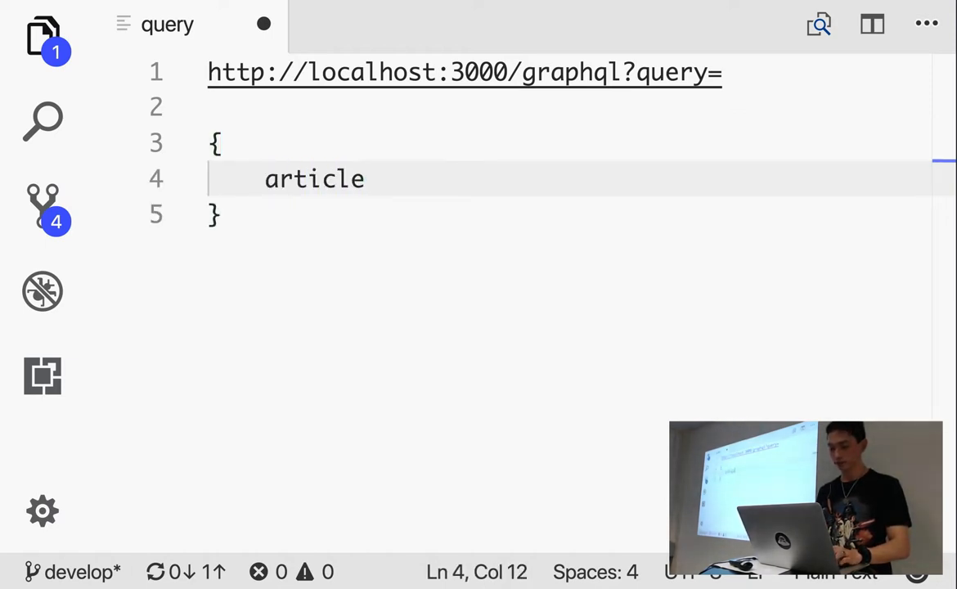
text({)
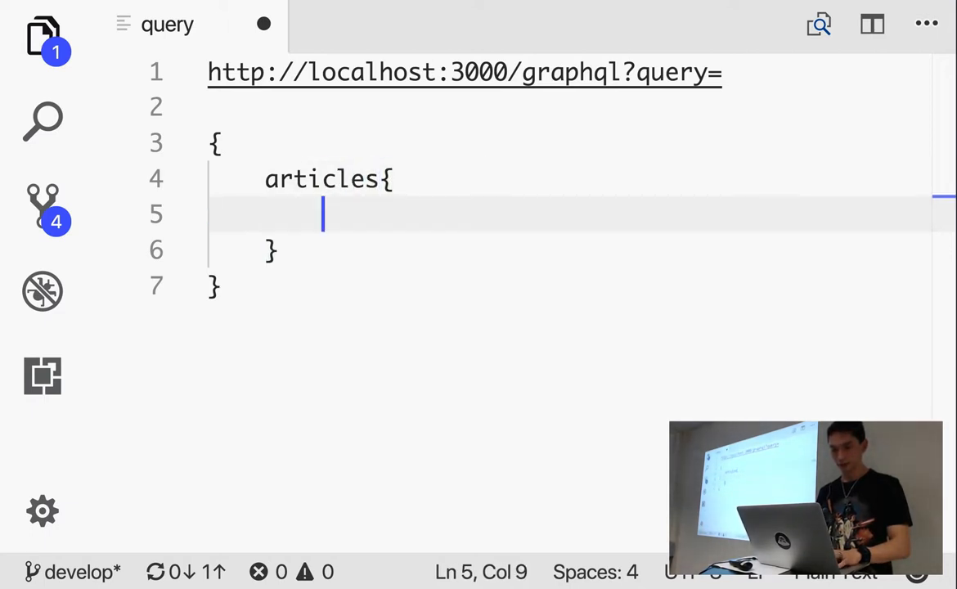
text(title%20}%20)
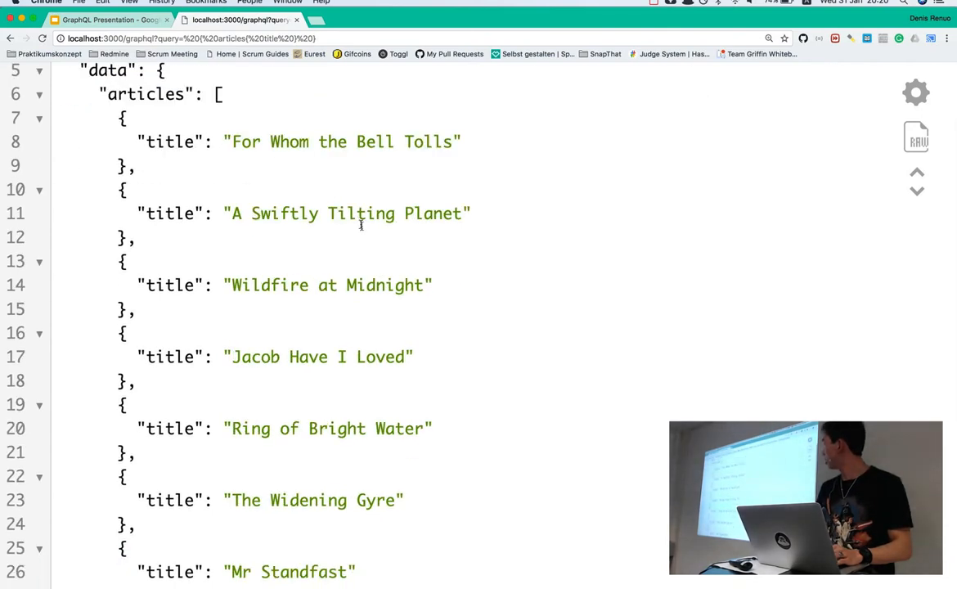
Scroll through the JSON response listing the article titles in Chrome
scroll(down, 3)
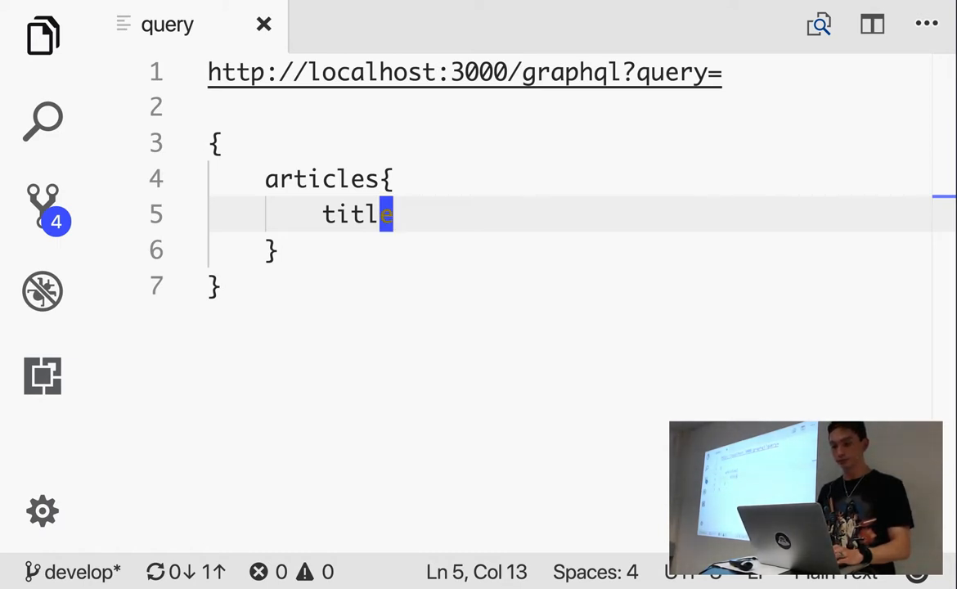
Add body and comments{ body } fields inside the articles block
text(bod)
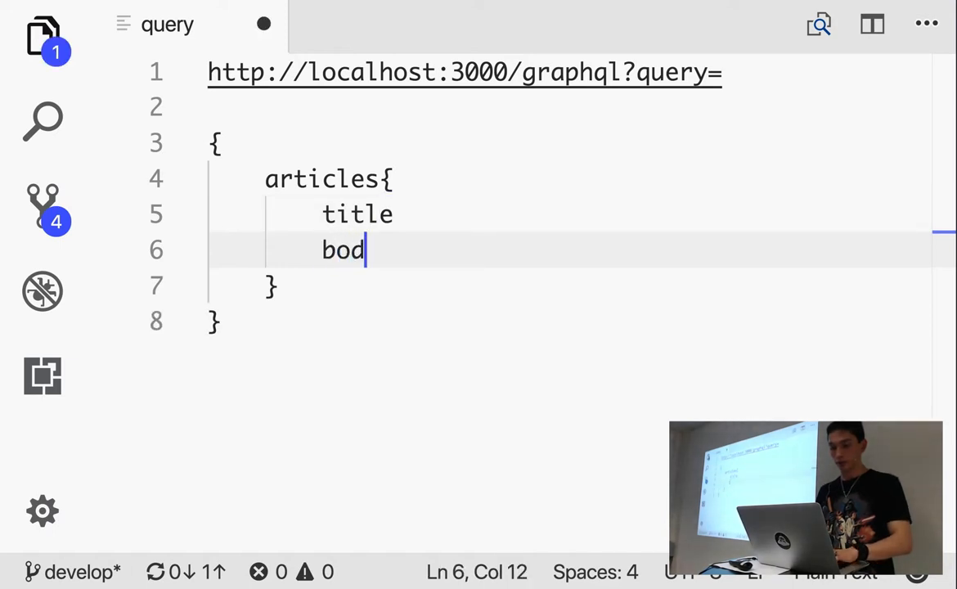
text(y)
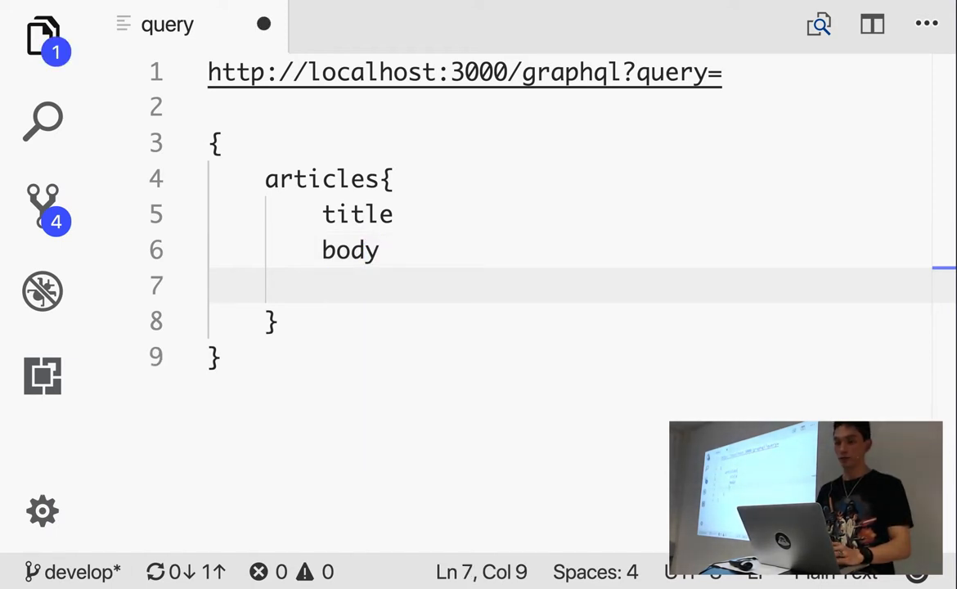
text(comment)
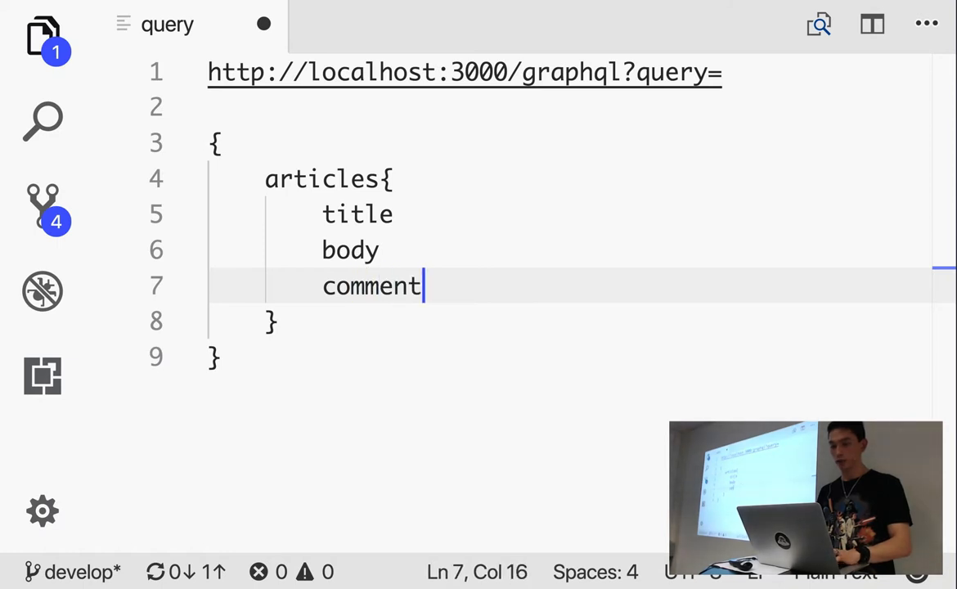
text(s{)
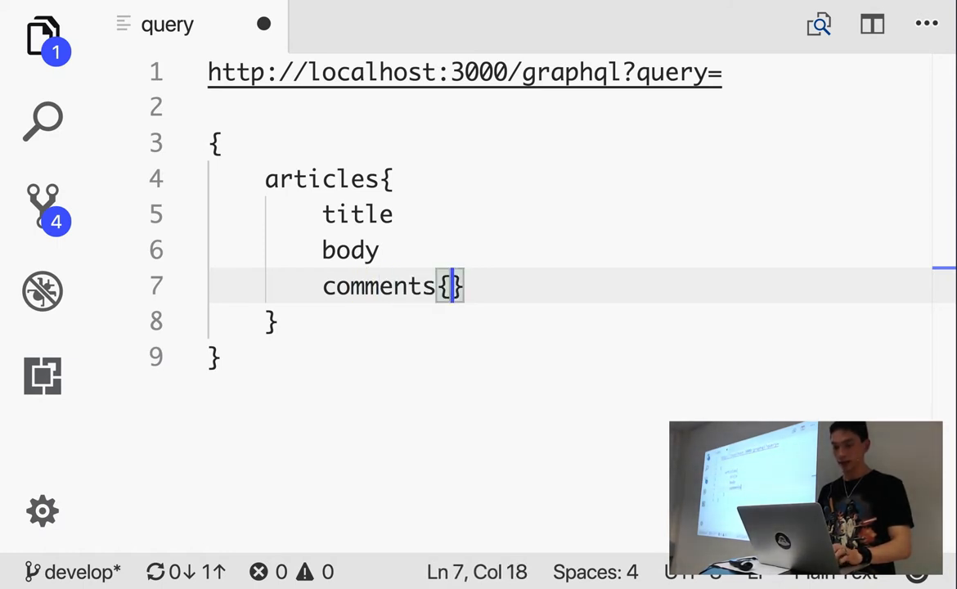
key(Enter)
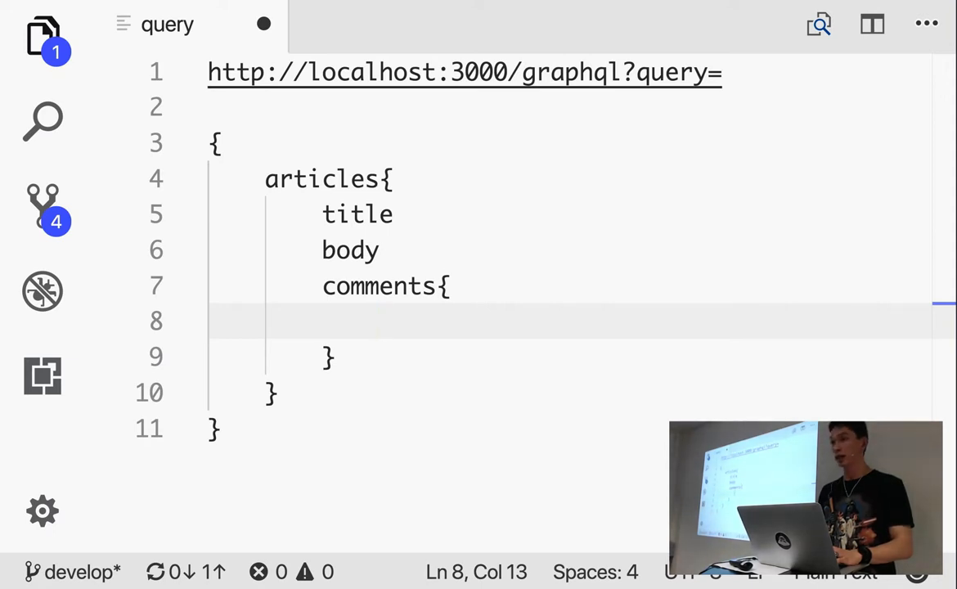
text(body%20comments{%20body%20}%20}%20}%20)
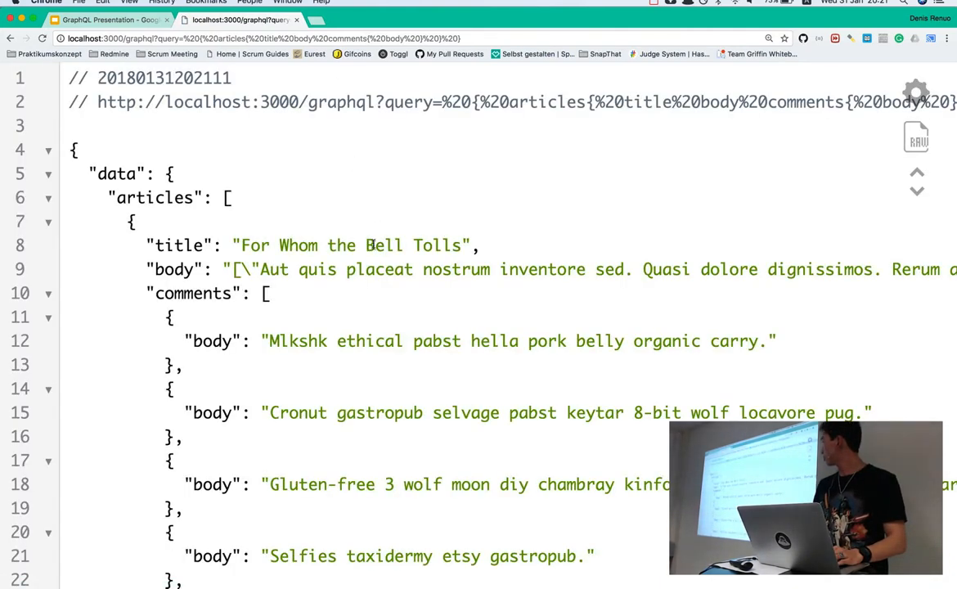
Scroll through the JSON response with article bodies and nested comment bodies
scroll(down, 3)
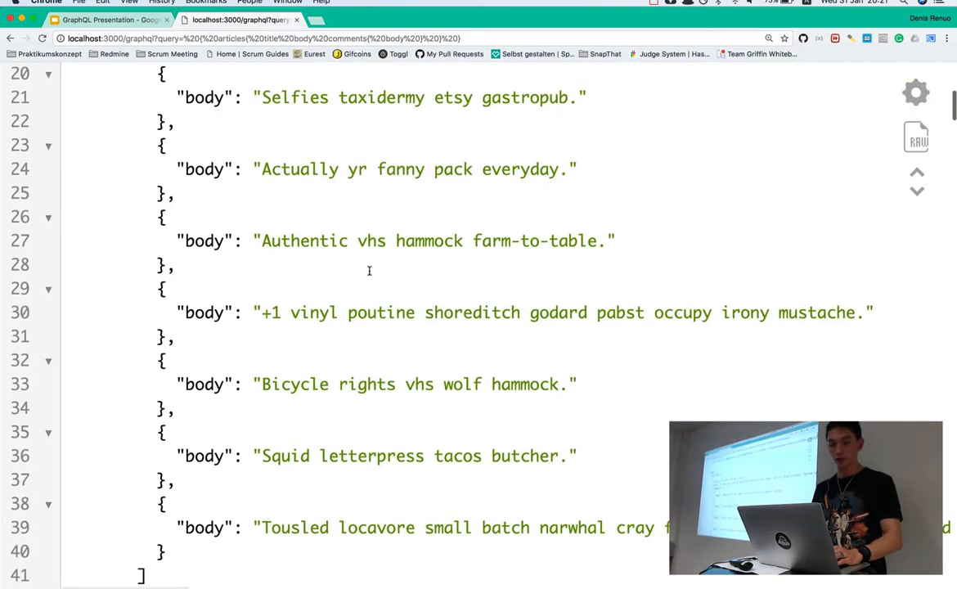
scroll(down, 3)
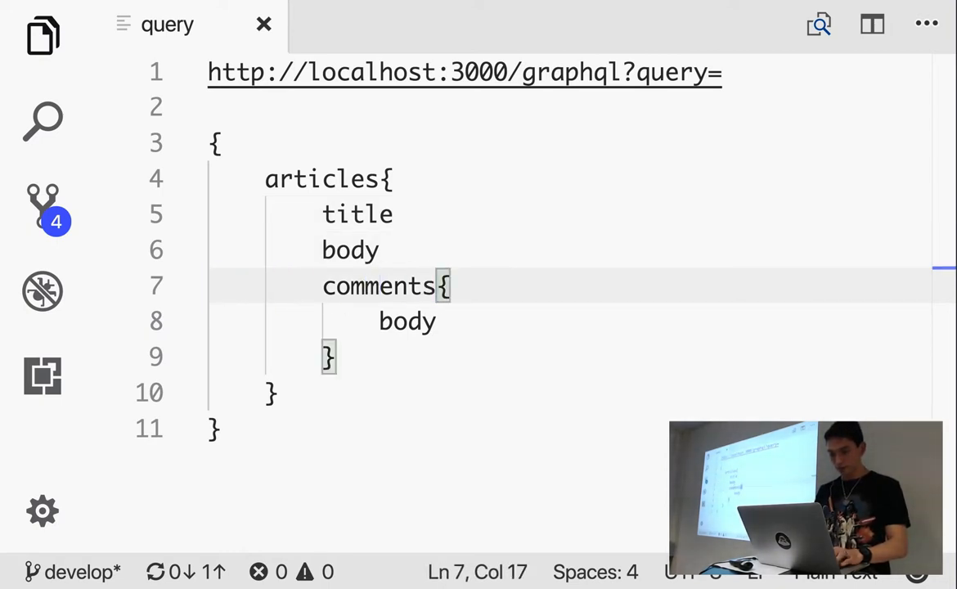
Give the comments field a latest: 2 argument to return only the two newest comments
text(())
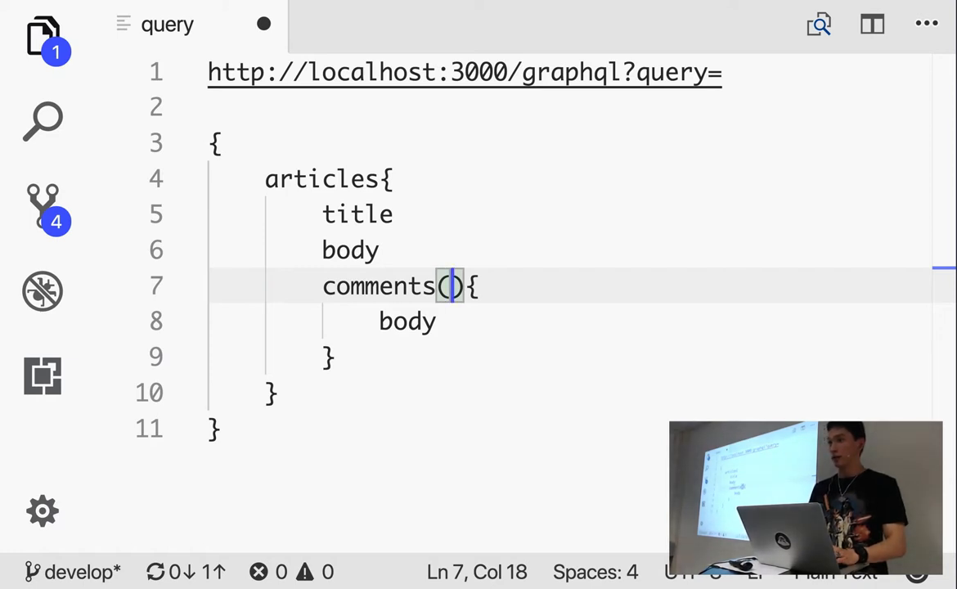
text(1)
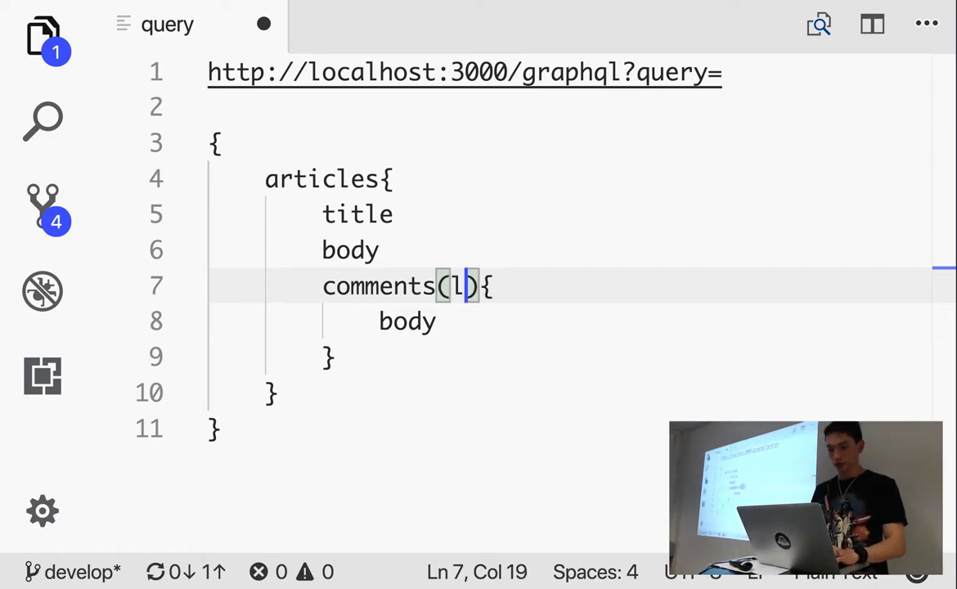
text(latest:)
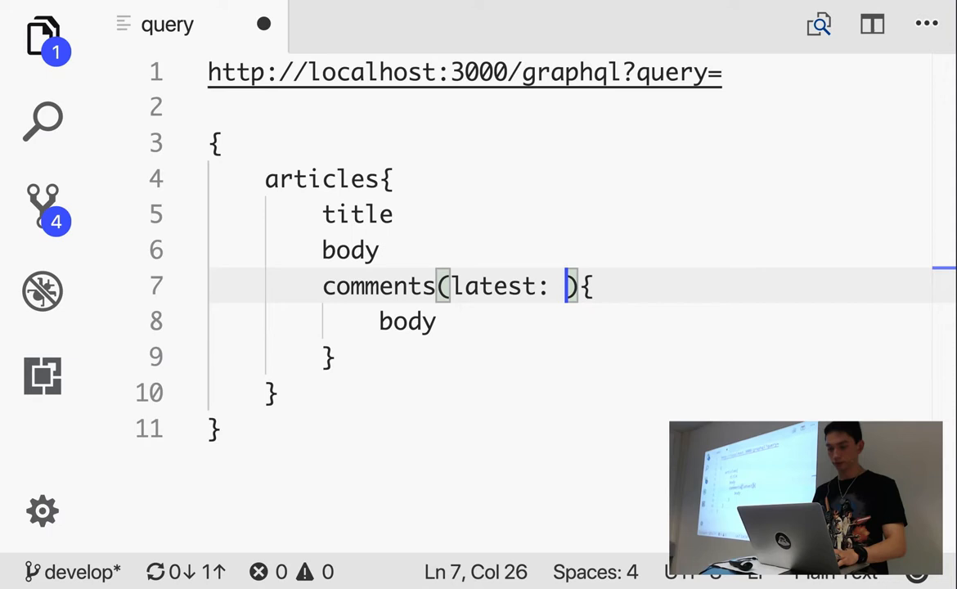
text(2)
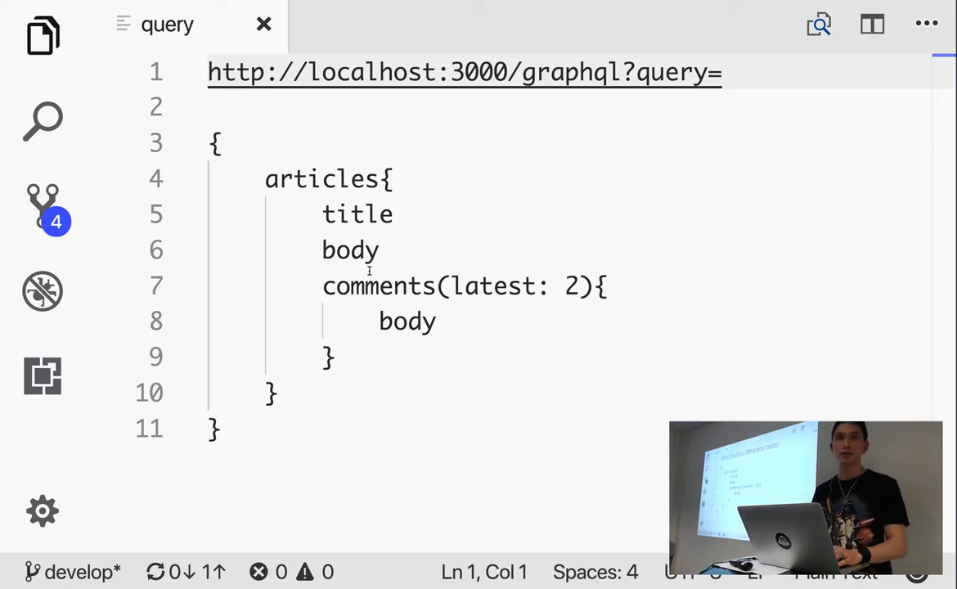
click(214, 106)
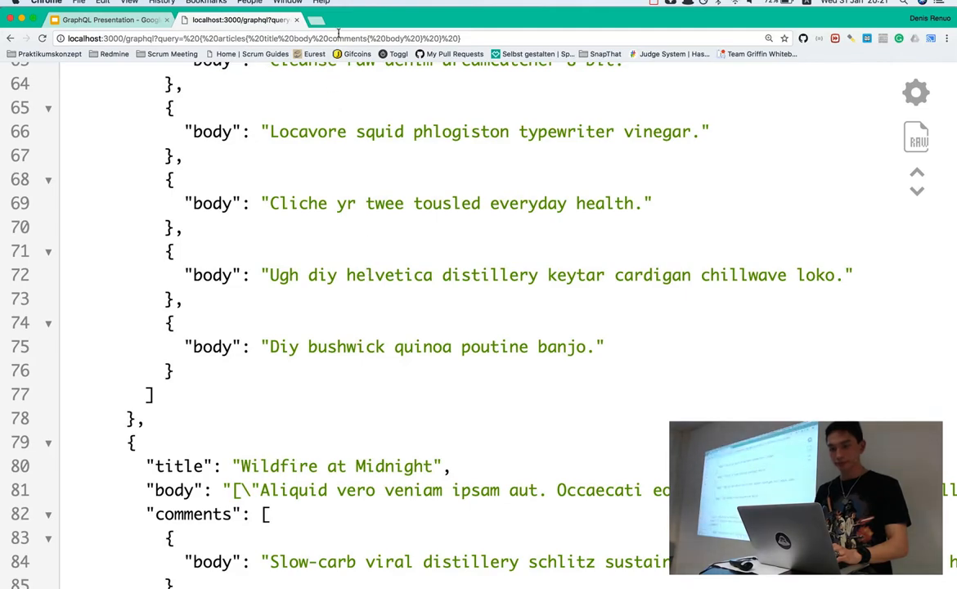
Load the latest-two-comments query in Chrome and read through the returned articles JSON
click(327, 38)
text((latest:%202))
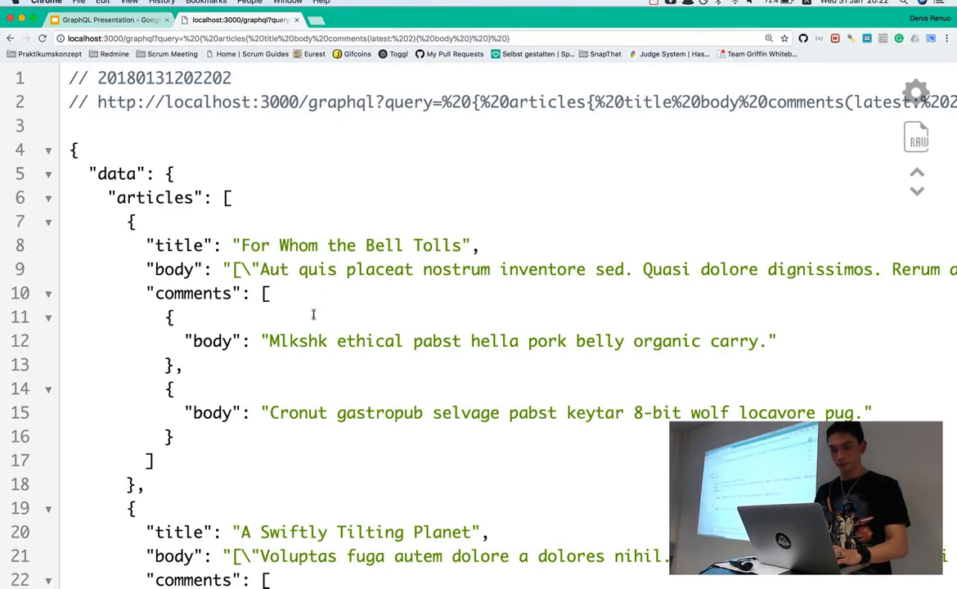
scroll(down, 3)
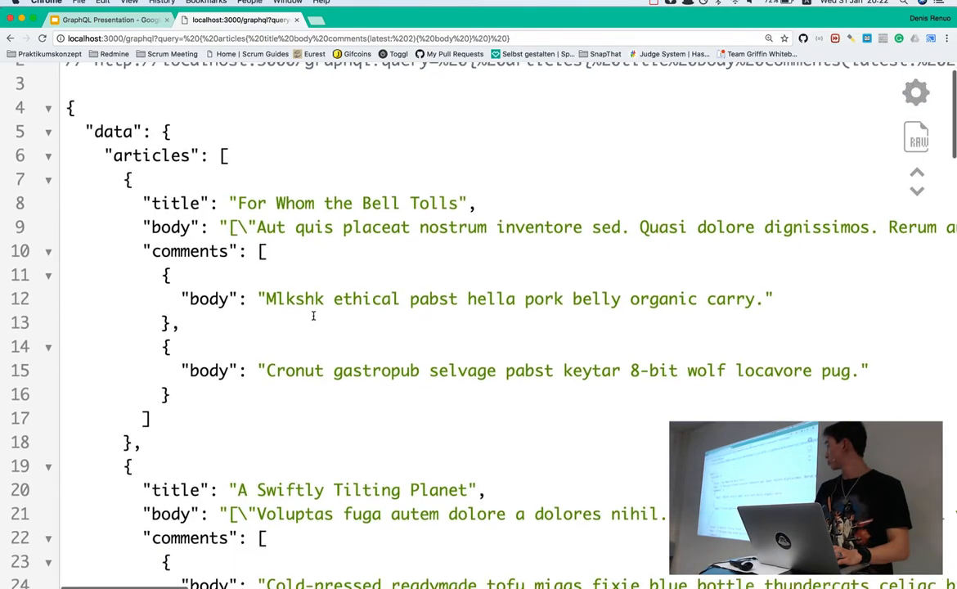
scroll(down, 3)
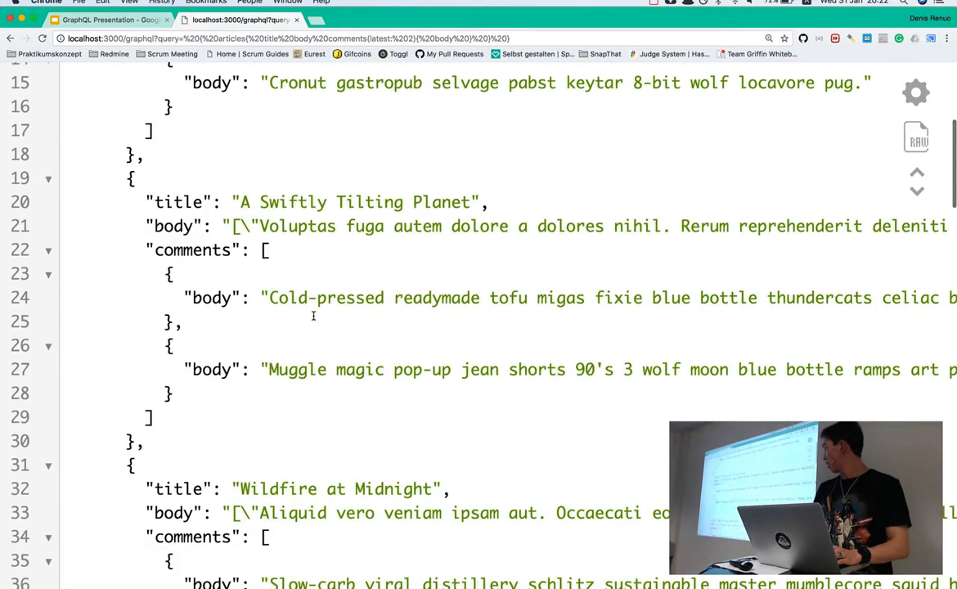
scroll(down, 3)
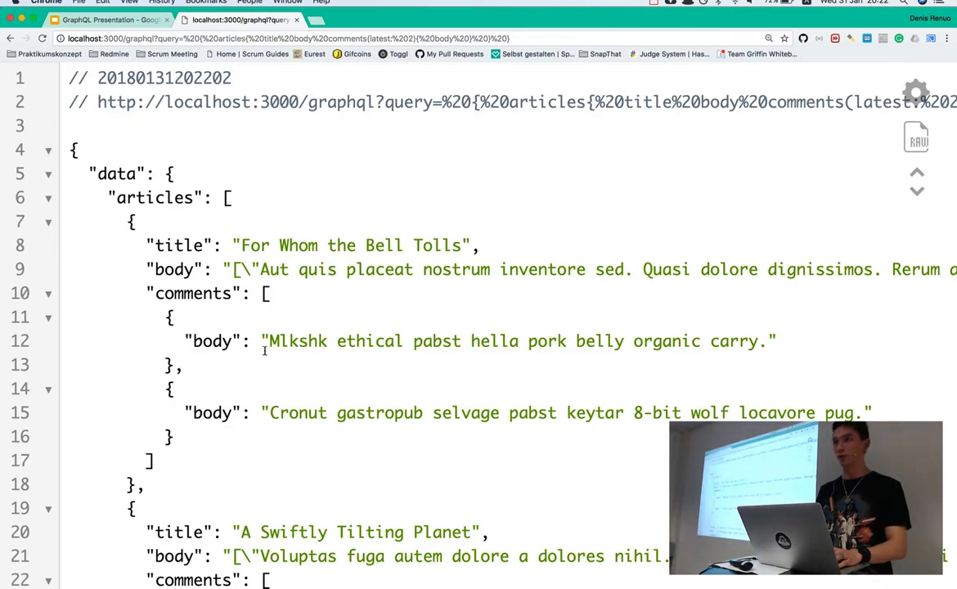
key(Cmd+Tab)
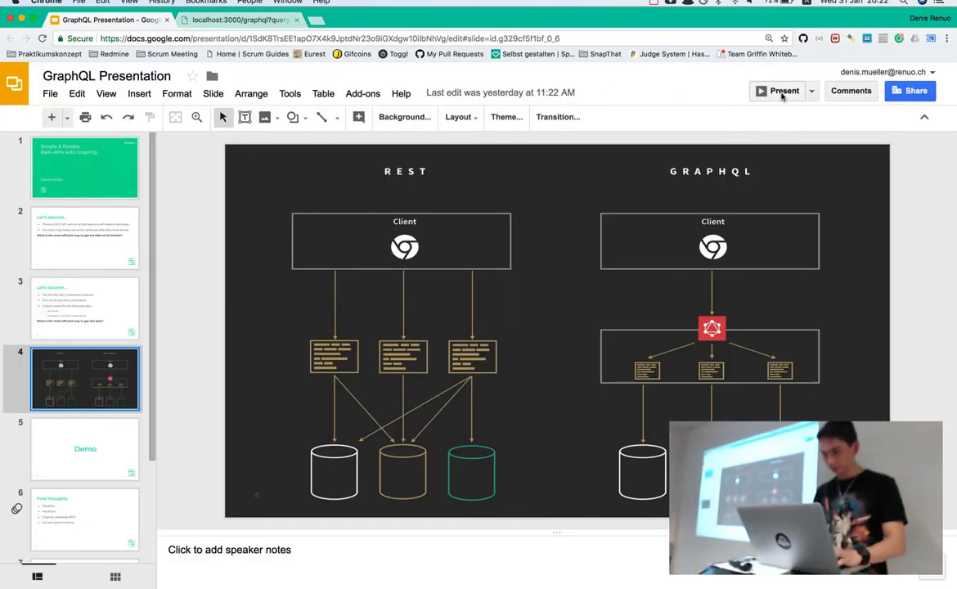
Present the REST versus GraphQL comparison slide, then return to the code editor
click(783, 92)
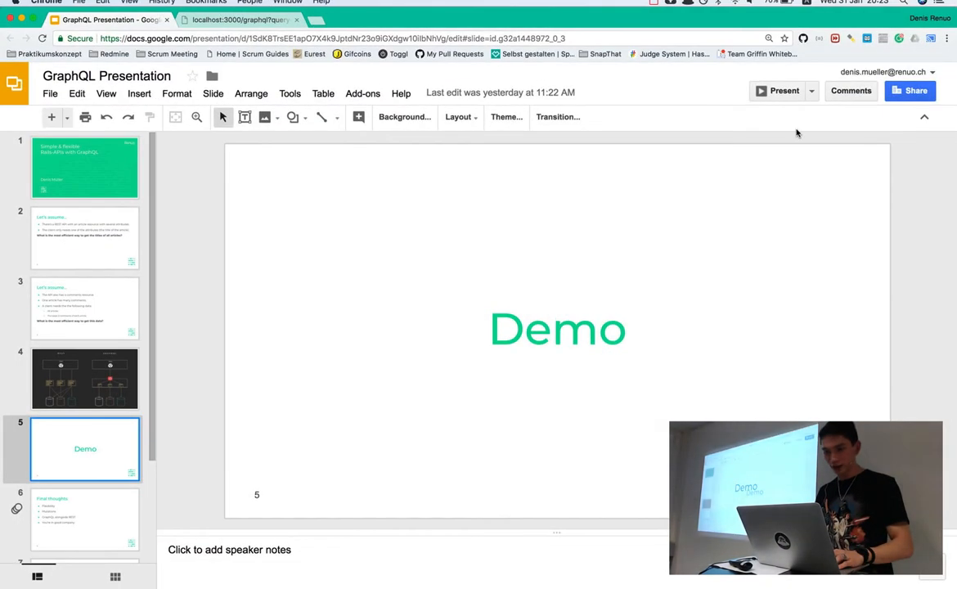
click(239, 19)
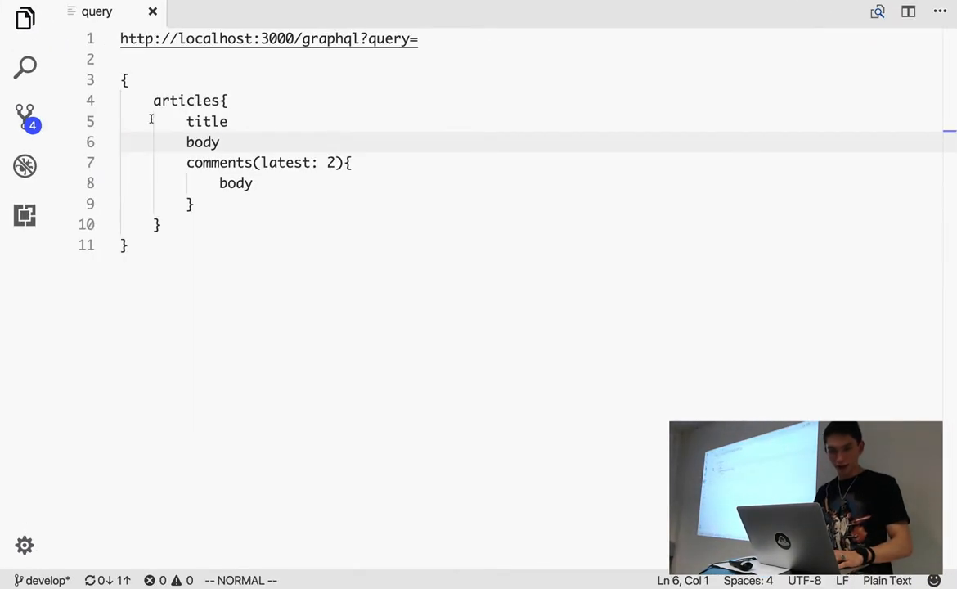
Reveal the file tree, expand app/controllers and show graphql_controller.rb
click(24, 18)
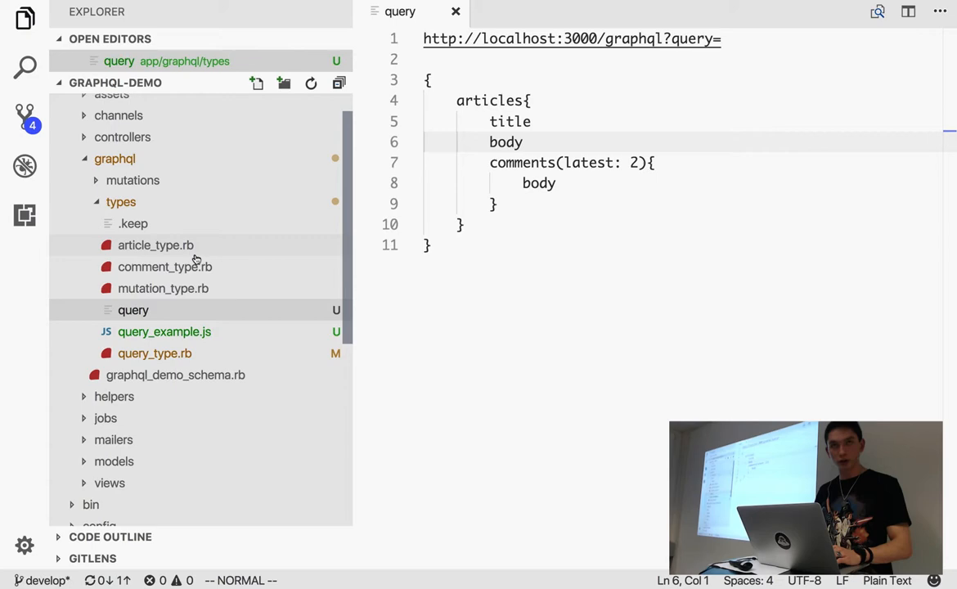
mouse_move(189, 279)
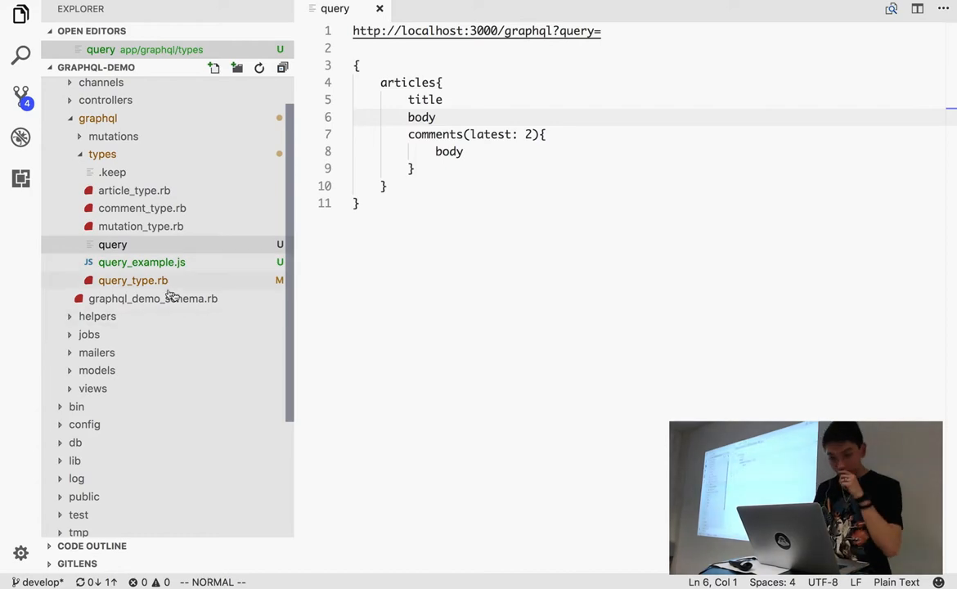
click(79, 85)
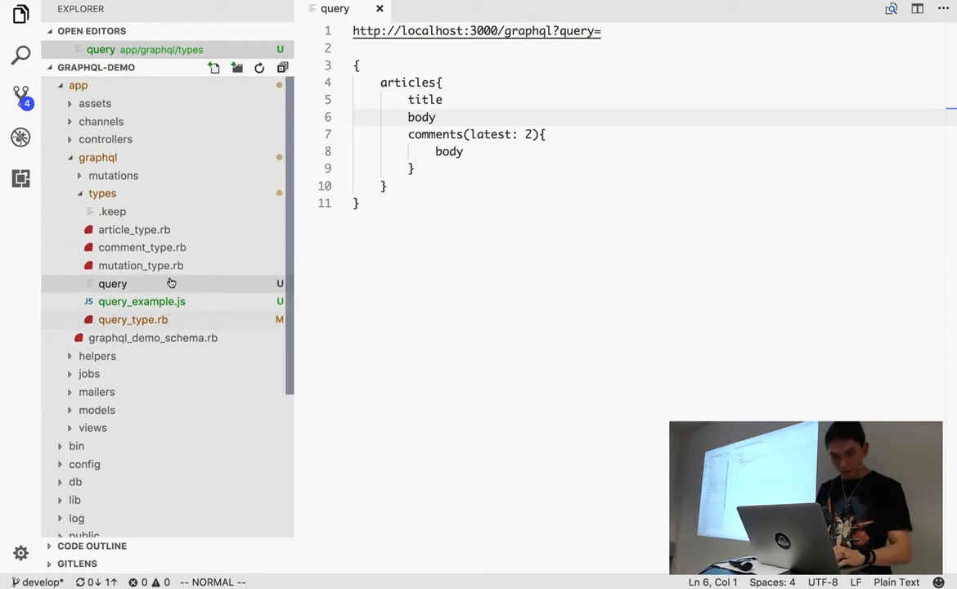
click(105, 139)
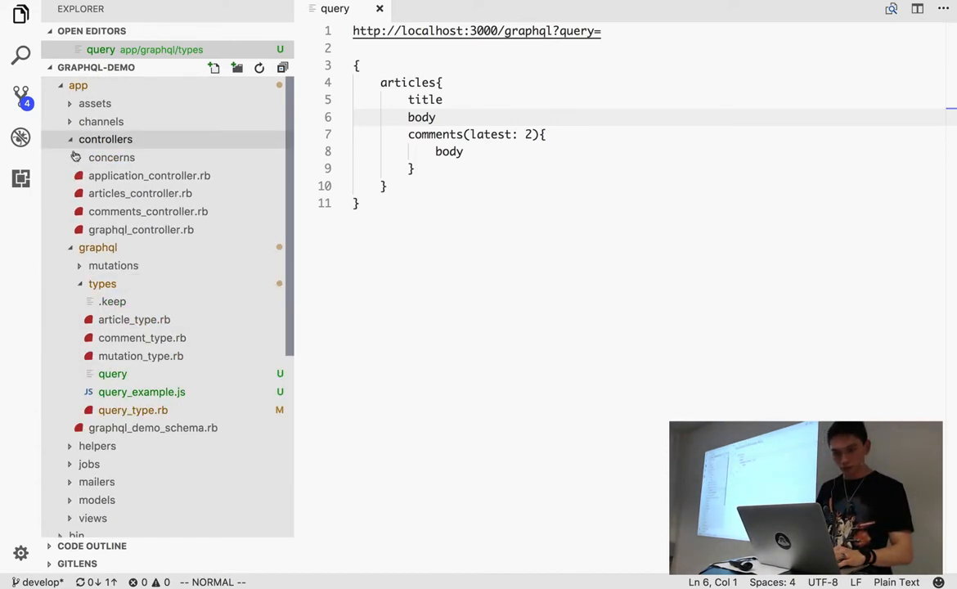
click(141, 247)
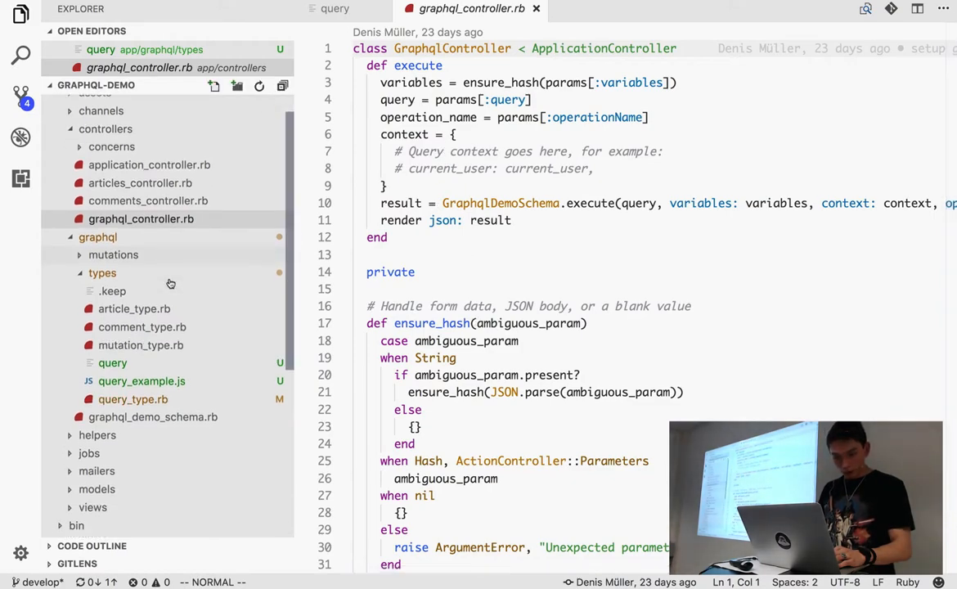
Show query_type.rb with its testField, articles and comments field definitions
click(132, 399)
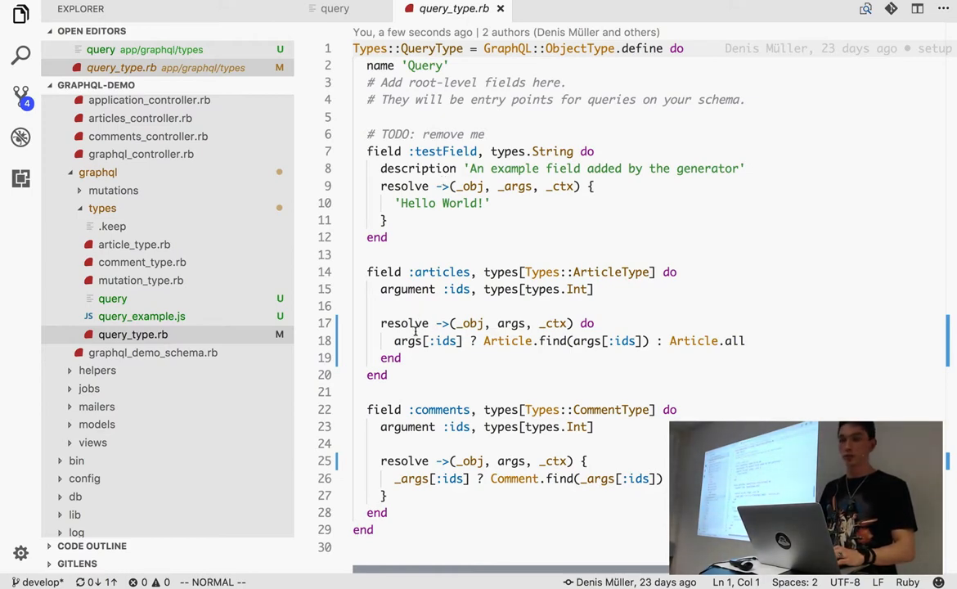
mouse_move(680, 314)
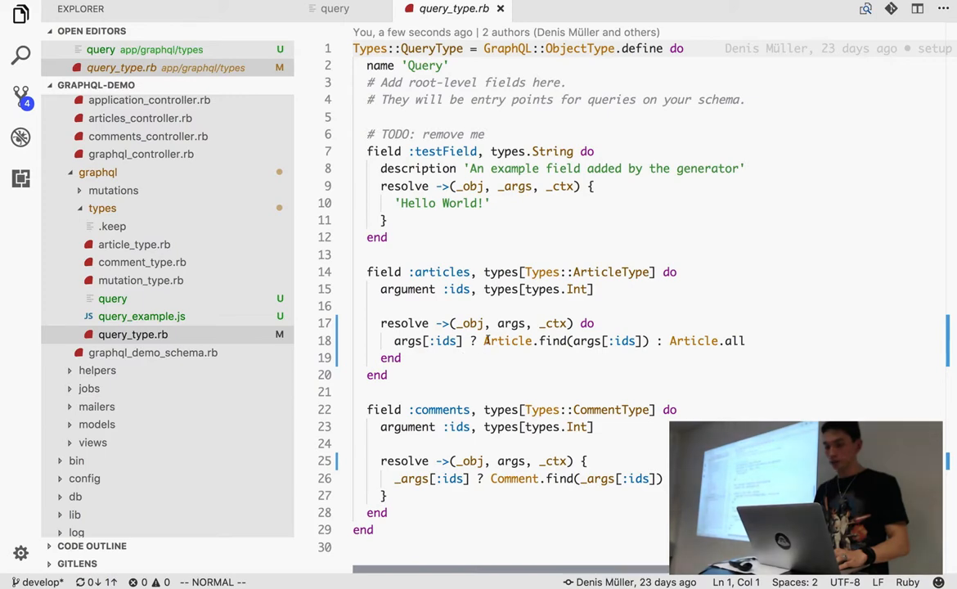
mouse_move(714, 342)
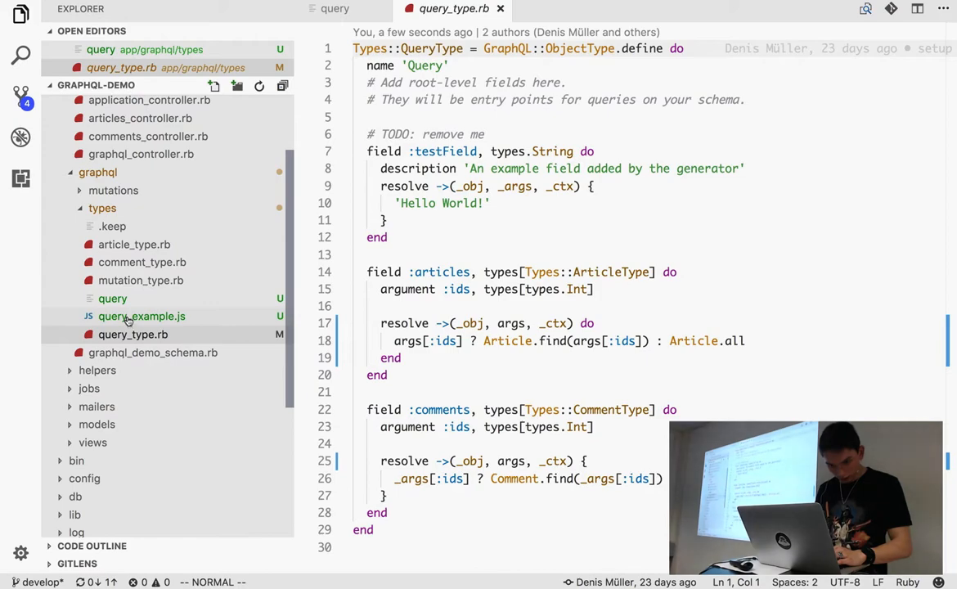
mouse_move(155, 262)
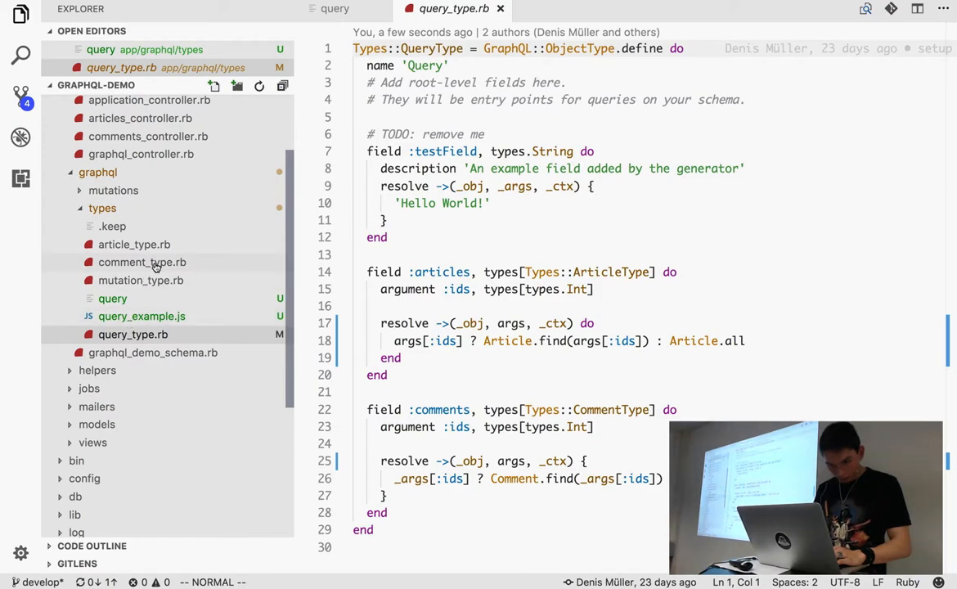
Show comment_type.rb and article_type.rb, then head back to the presentation slides
click(141, 262)
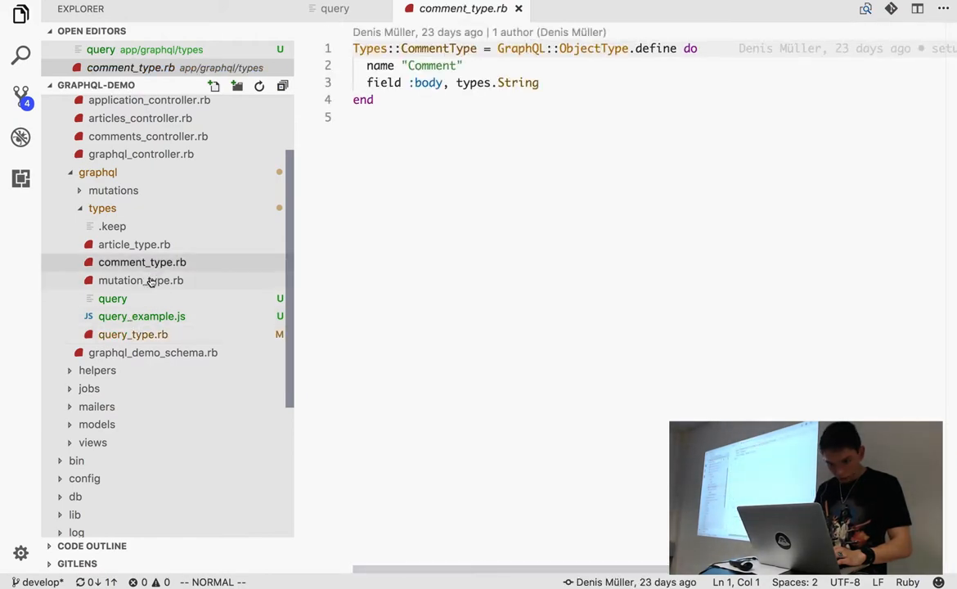
click(134, 244)
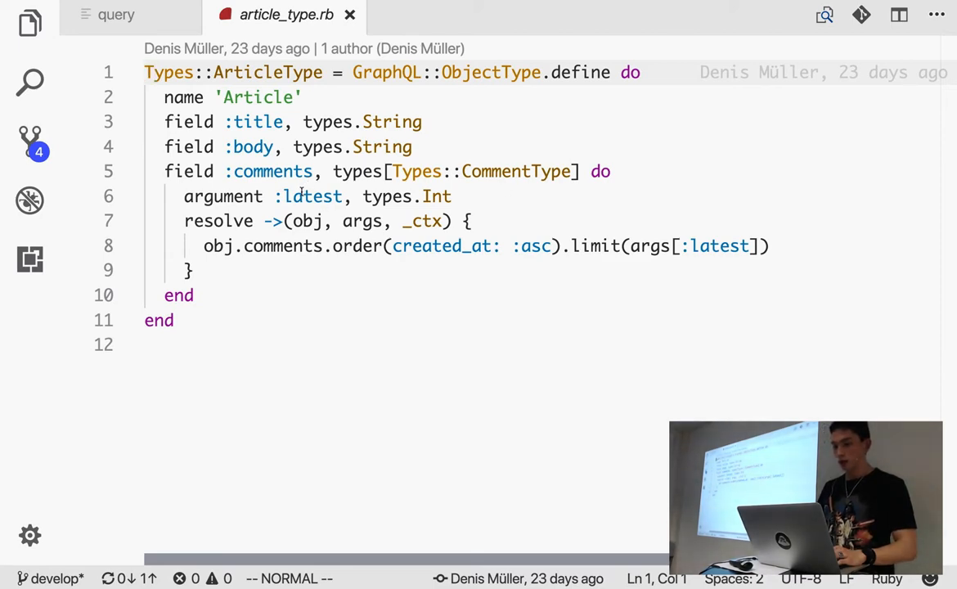
text(latest)
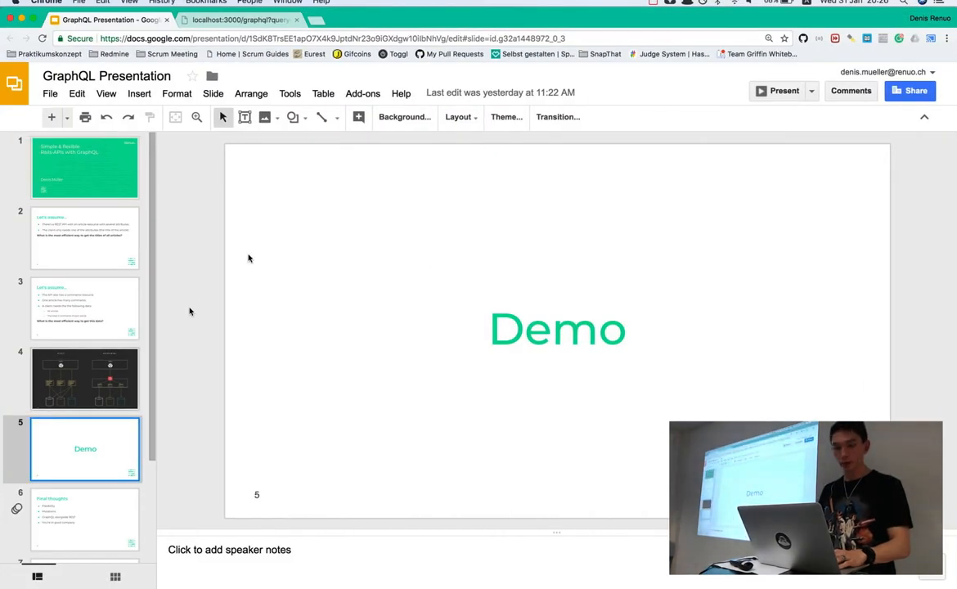
Present the closing slides from Demo through to Questions?
click(782, 92)
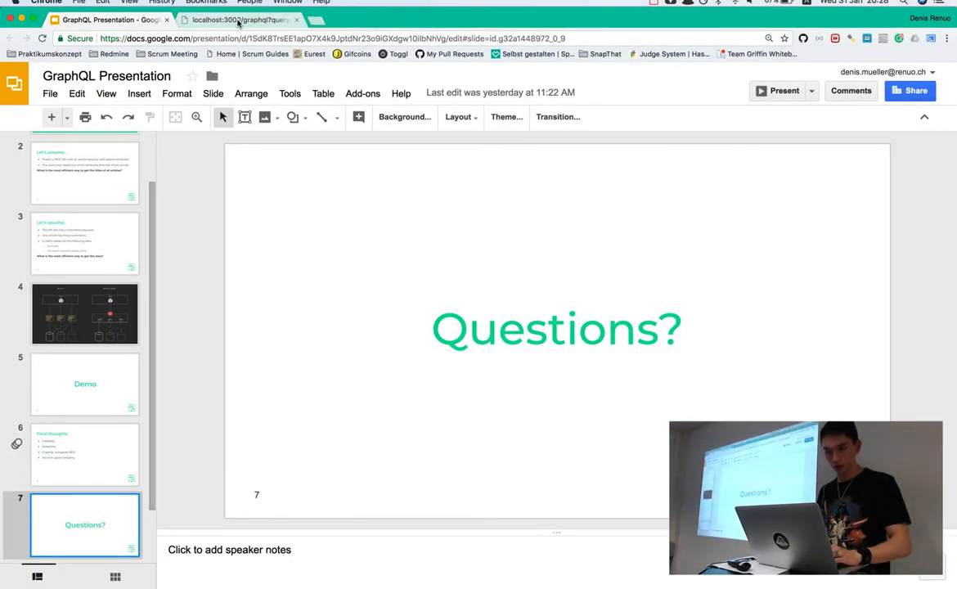
Switch to GraphiQL and view the Query root type's fields in the documentation explorer
click(237, 20)
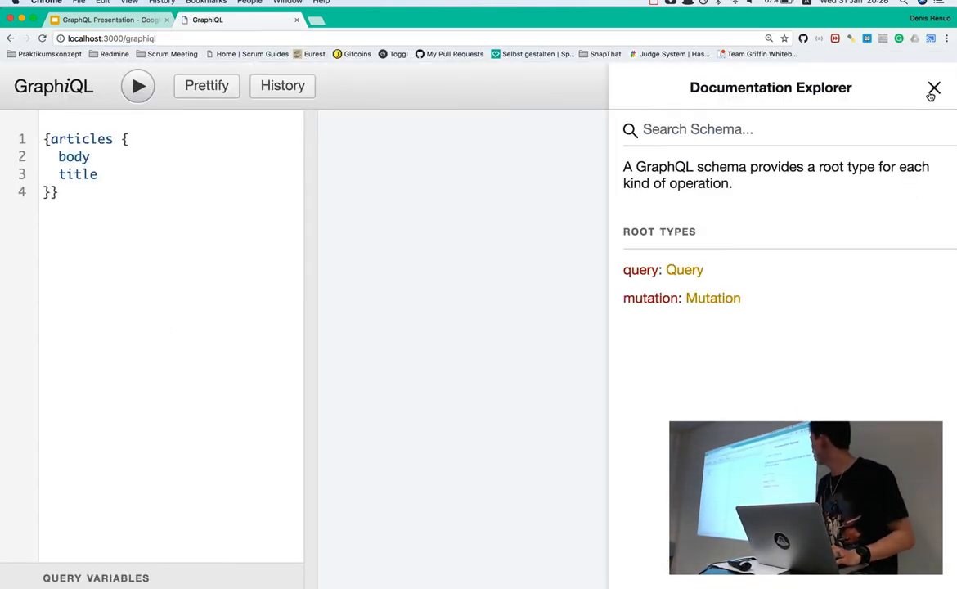
mouse_move(683, 270)
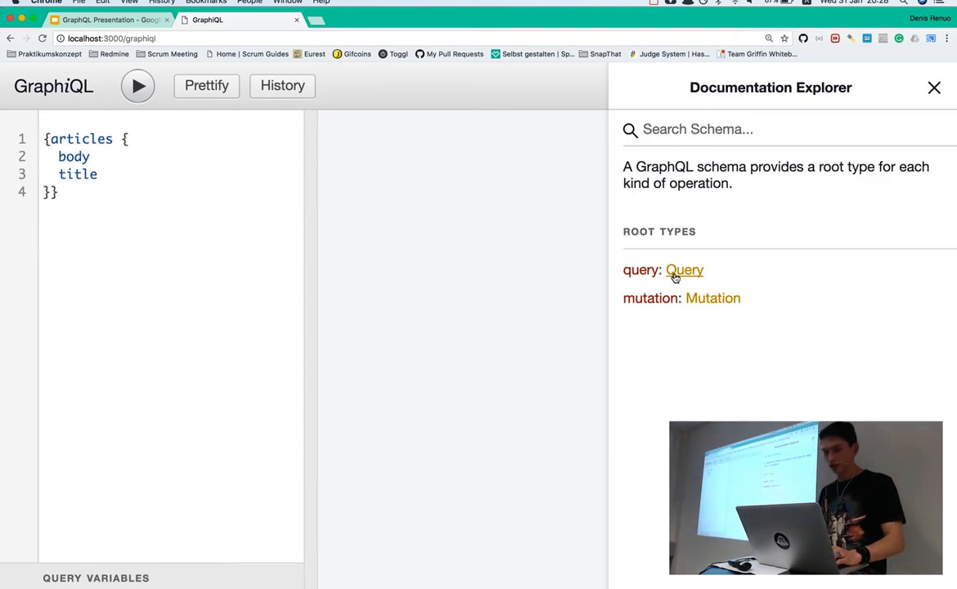
click(684, 270)
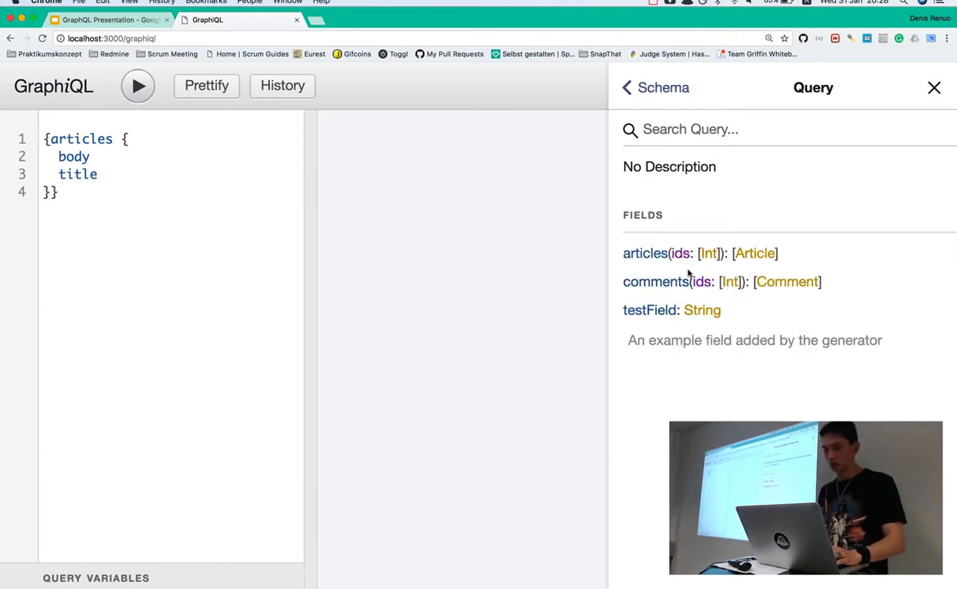
mouse_move(754, 252)
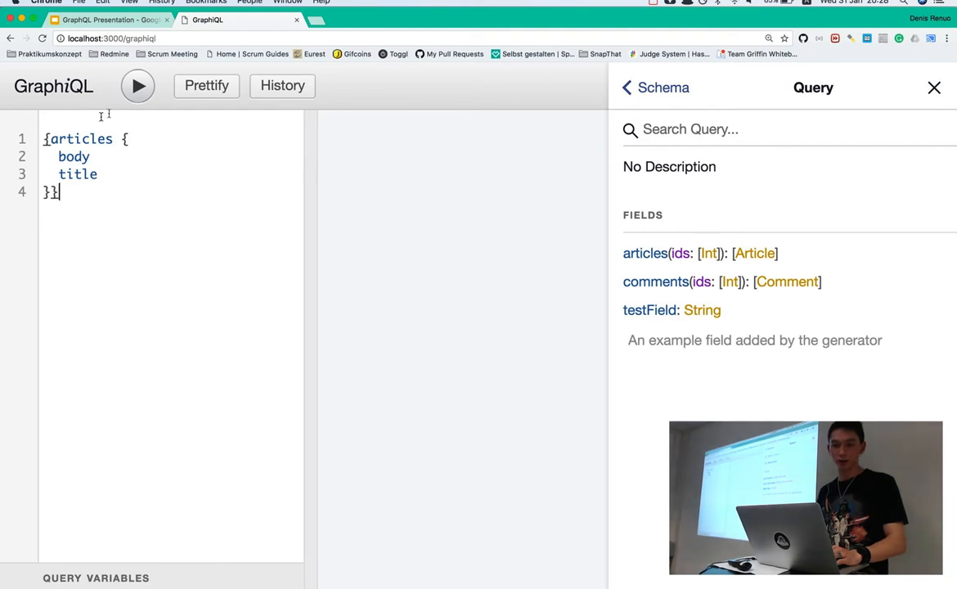
Execute the articles query and read the JSON listing each article's body and title
click(137, 85)
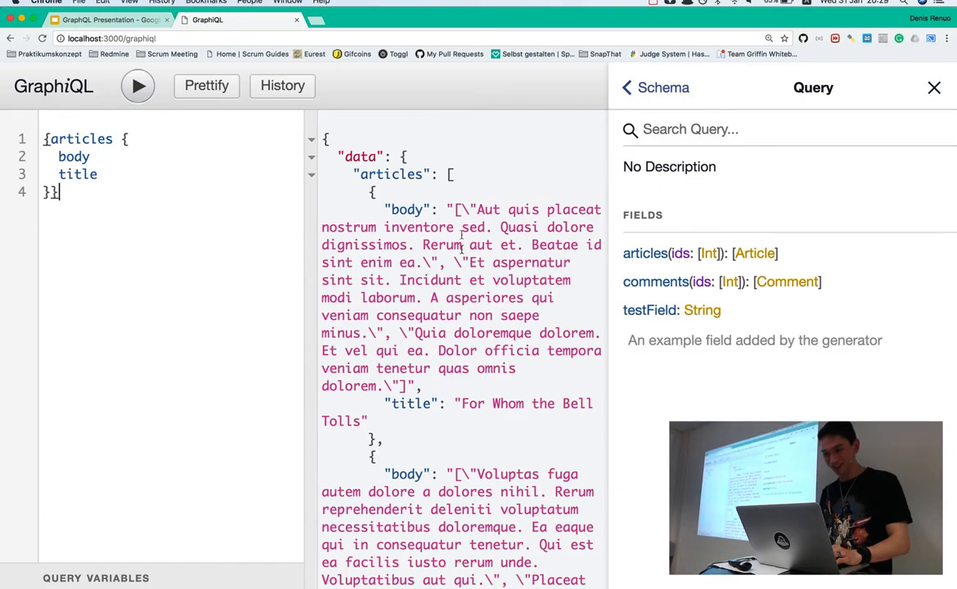
scroll(down, 3)
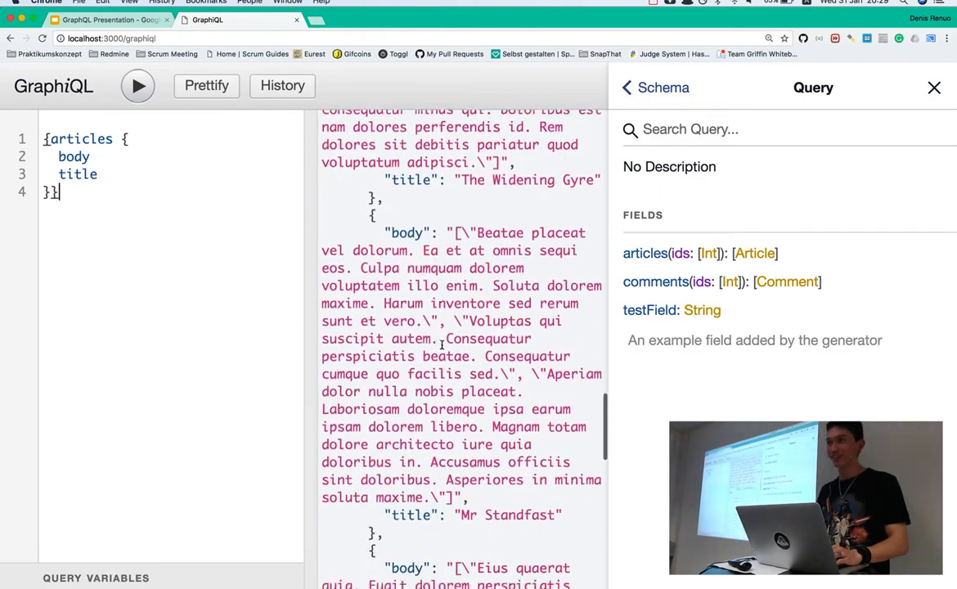
scroll(down, 3)
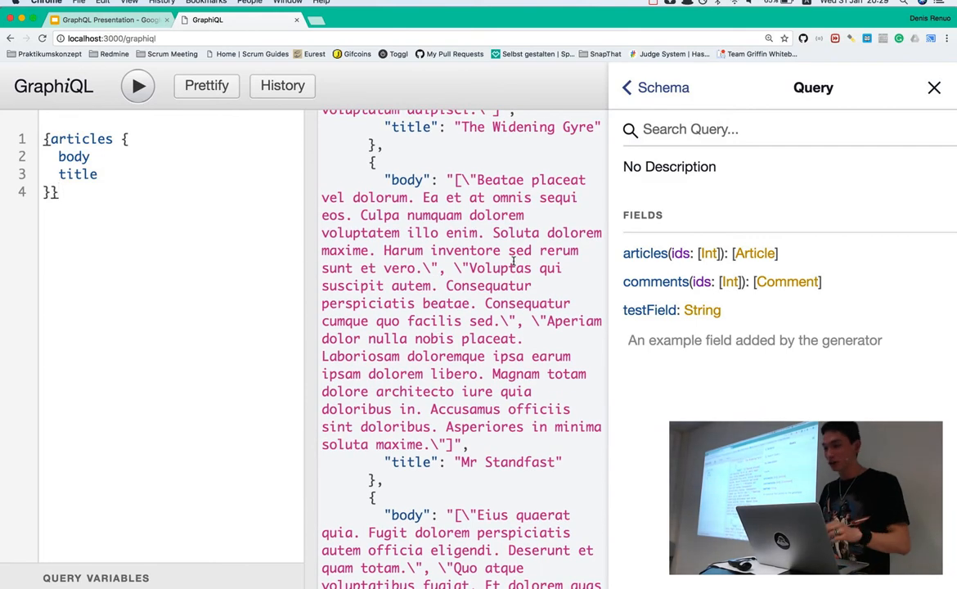
scroll(down, 3)
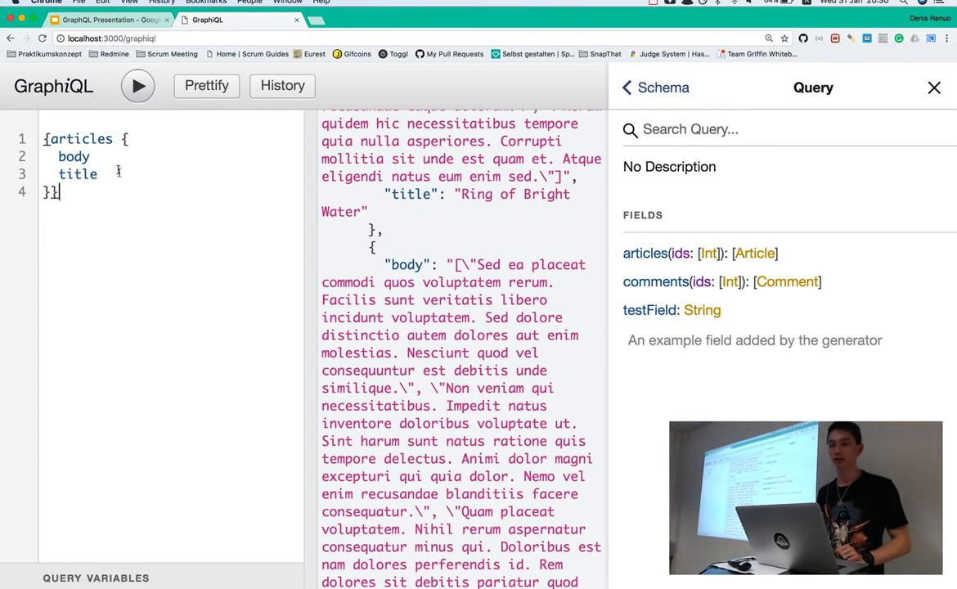
mouse_move(190, 173)
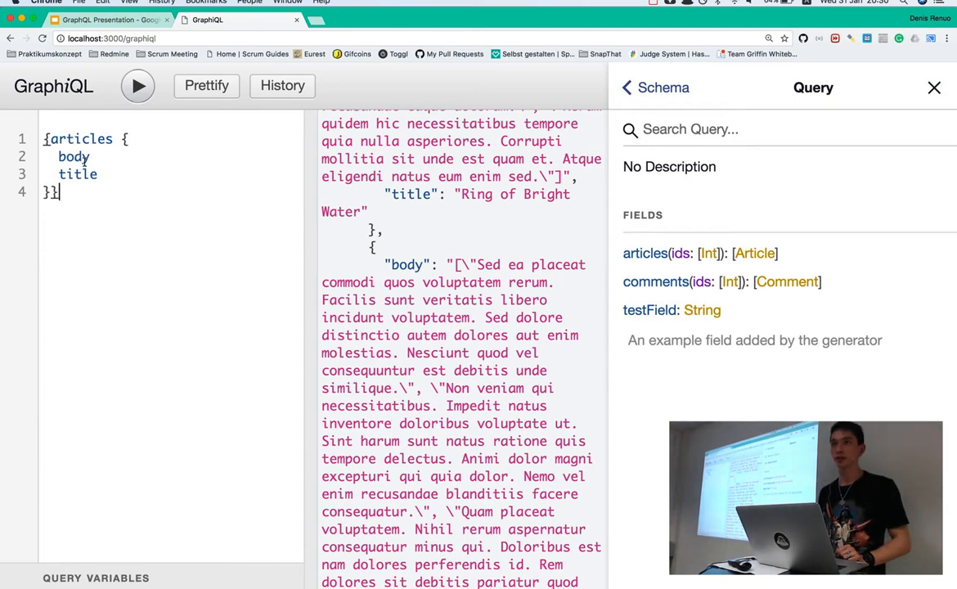
mouse_move(73, 157)
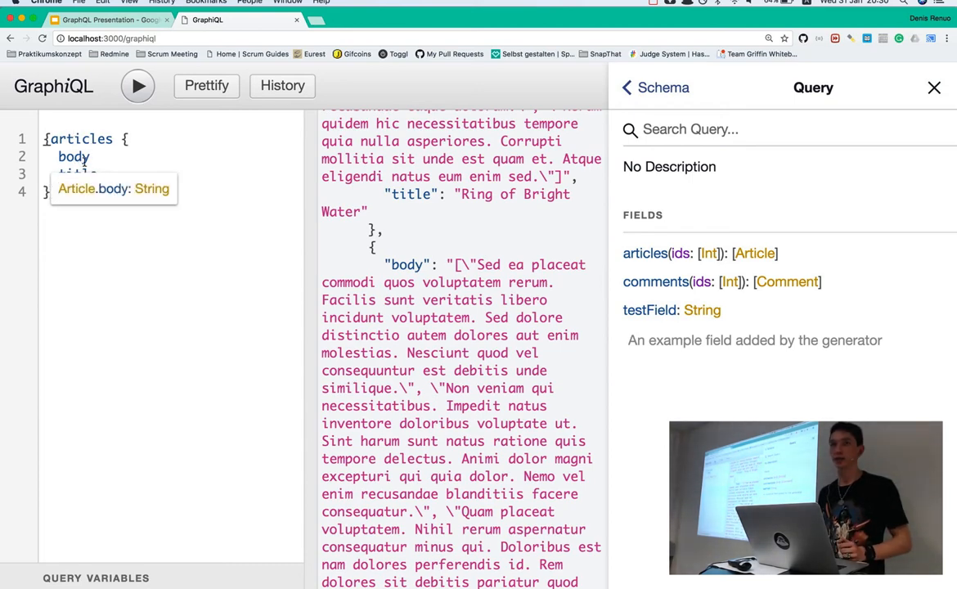